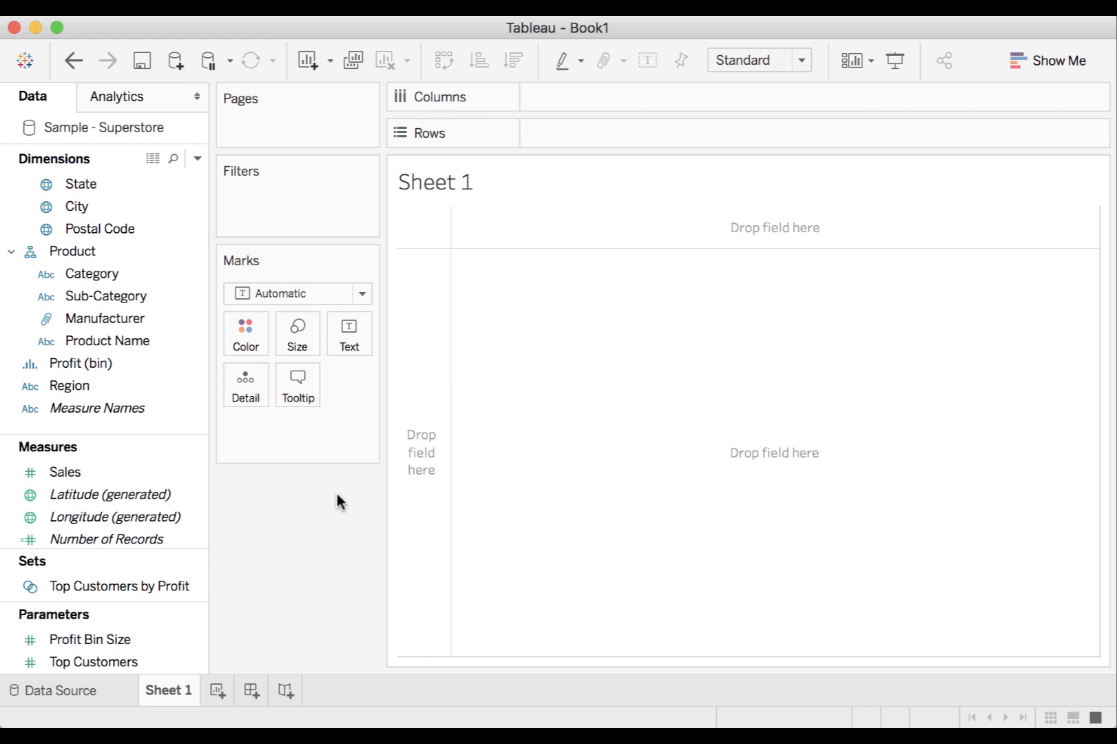
# Build horizontal bars of SUM(Sales) by Category and Region on Sheet 1.
pyautogui.click(91, 274)
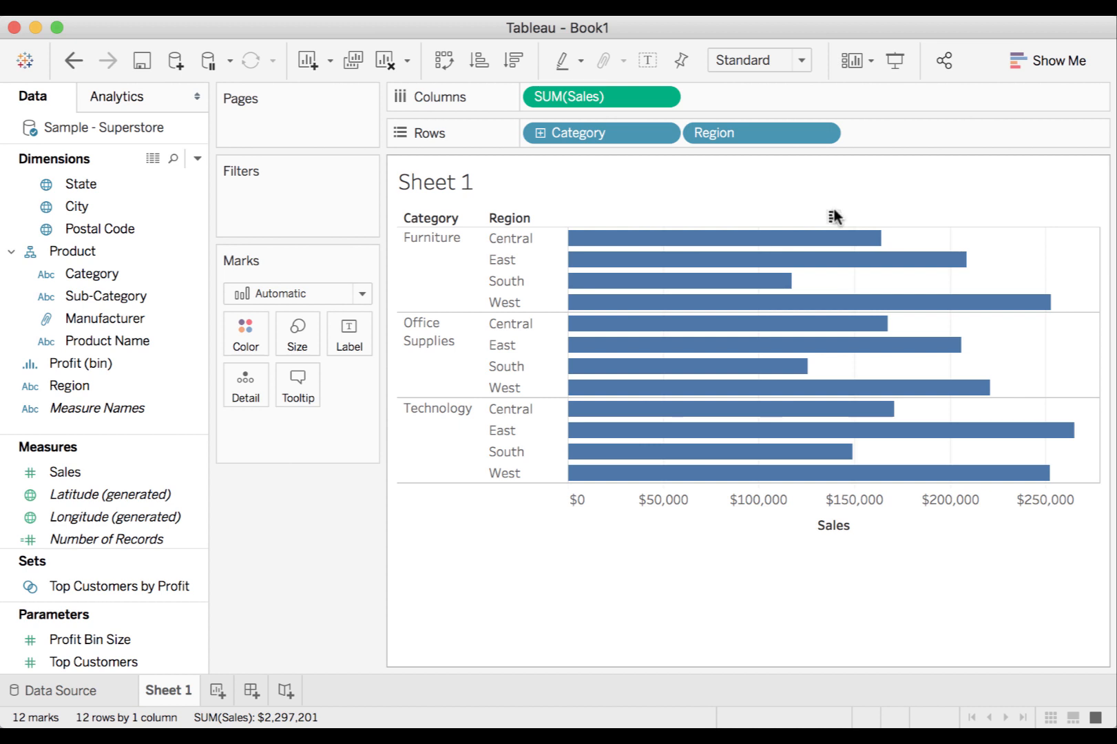
pyautogui.moveTo(844, 221)
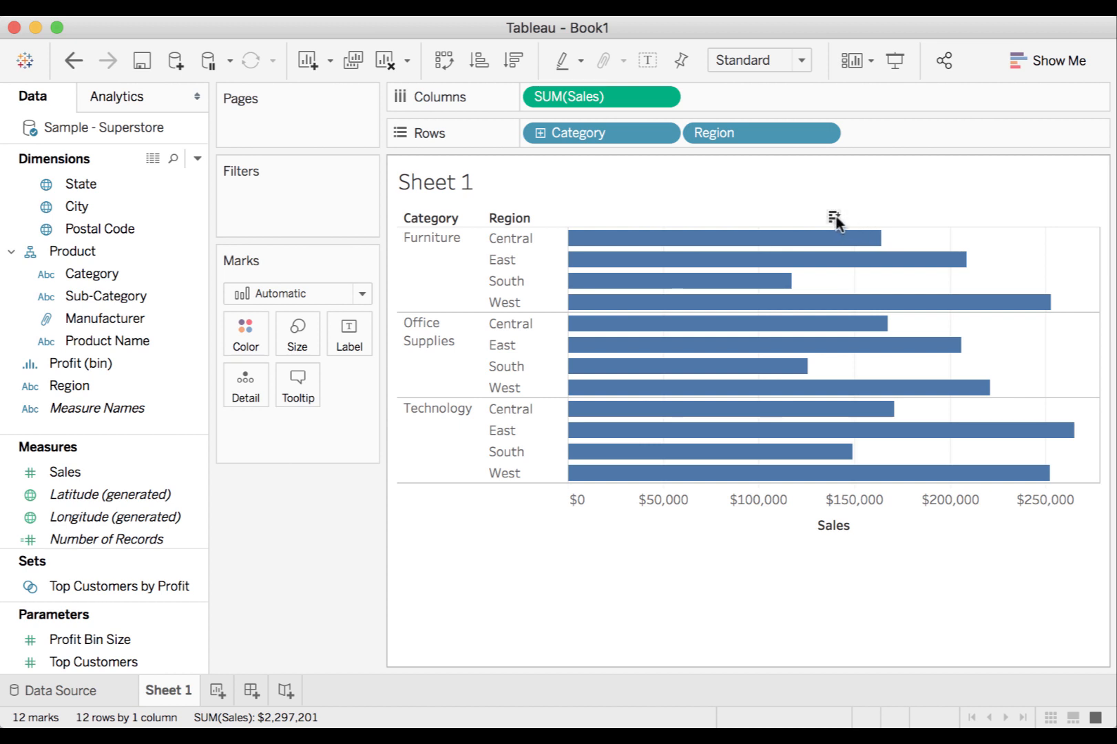
pyautogui.moveTo(899, 219)
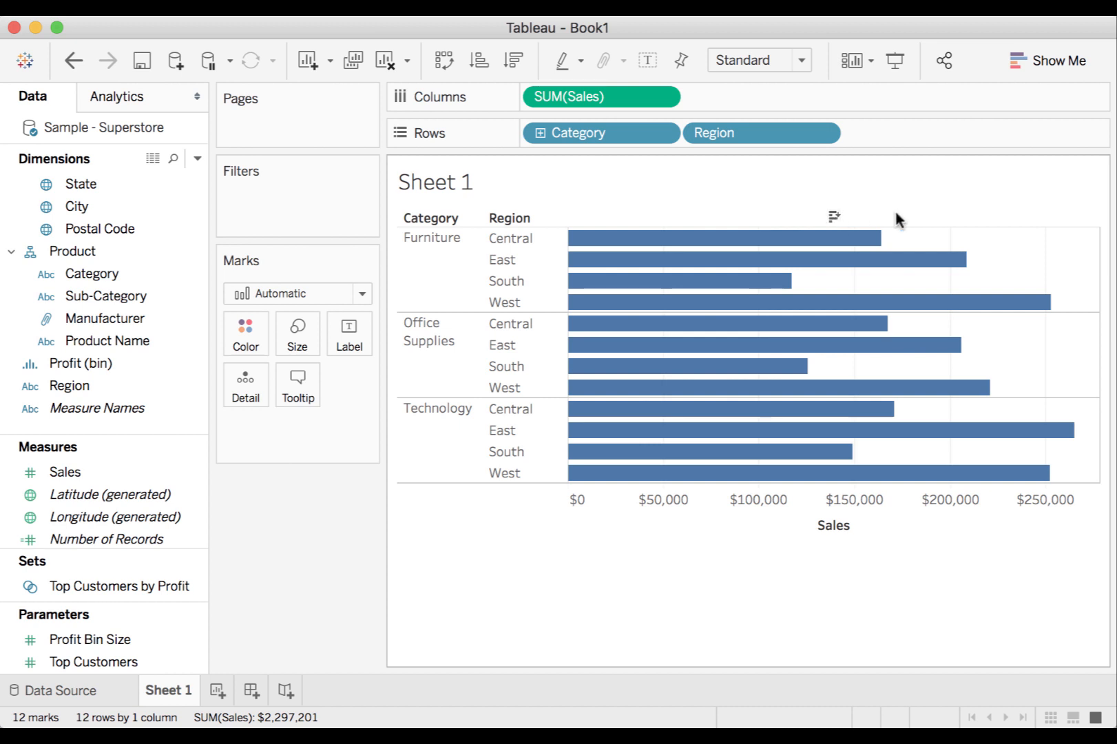
# Sort regions within each category by sales descending, then flip to ascending.
pyautogui.click(833, 217)
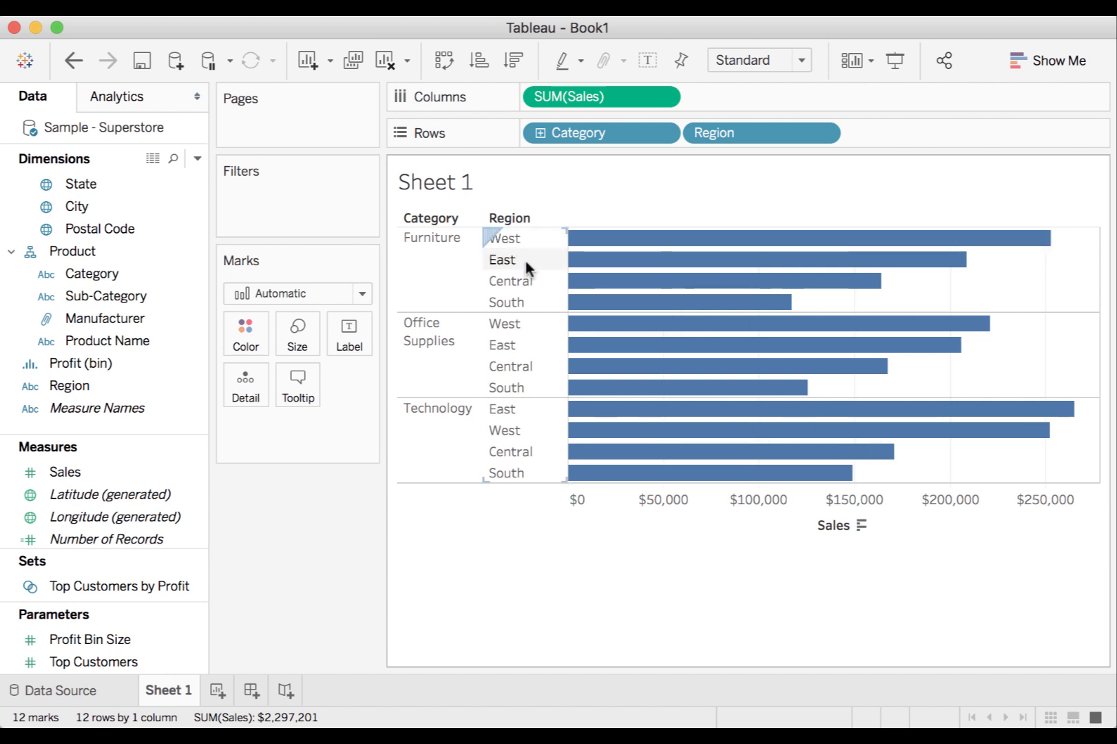
pyautogui.moveTo(501, 407)
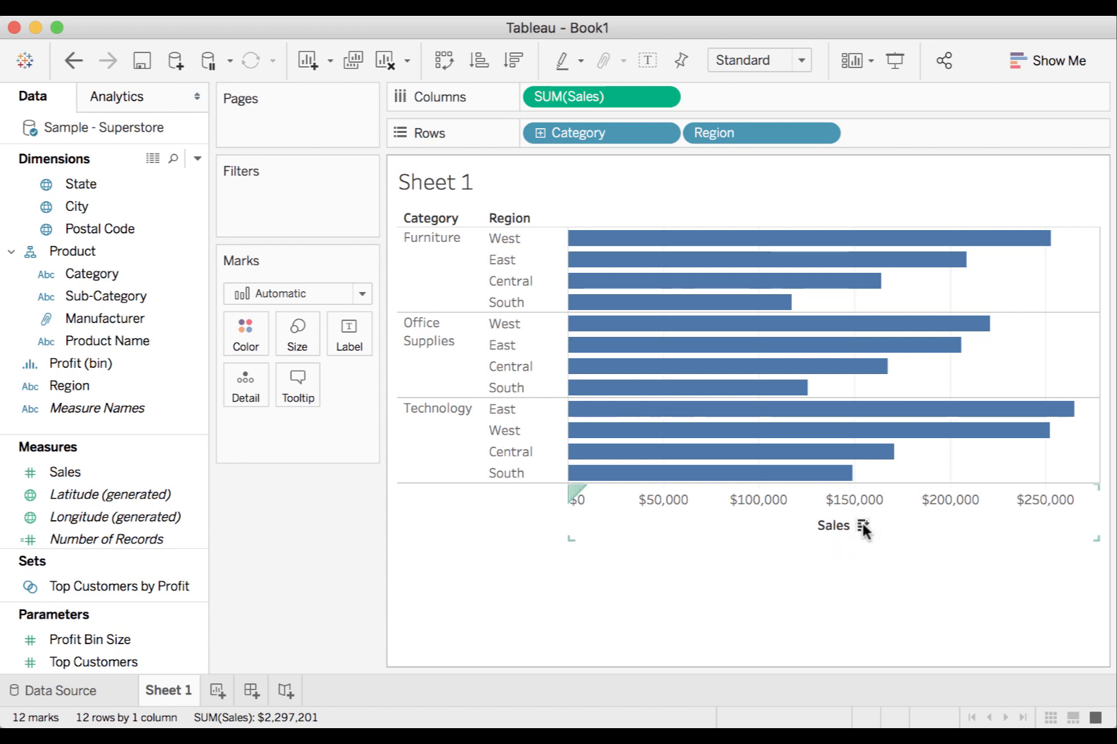
pyautogui.moveTo(862, 526)
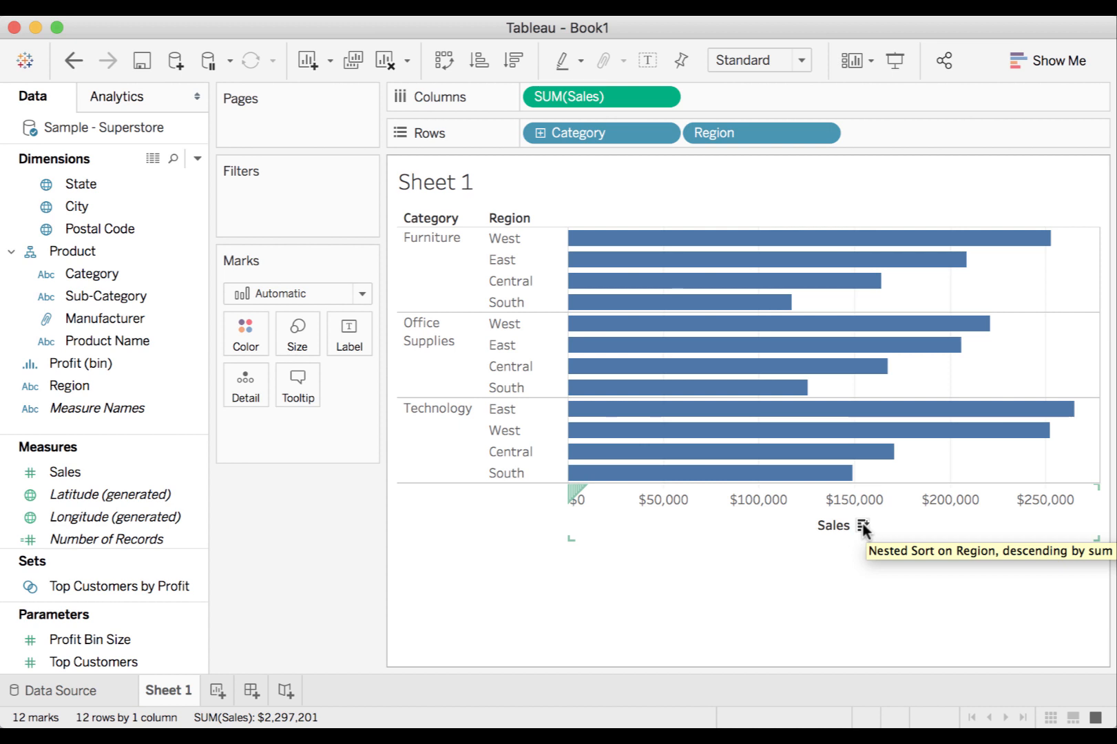
pyautogui.click(862, 526)
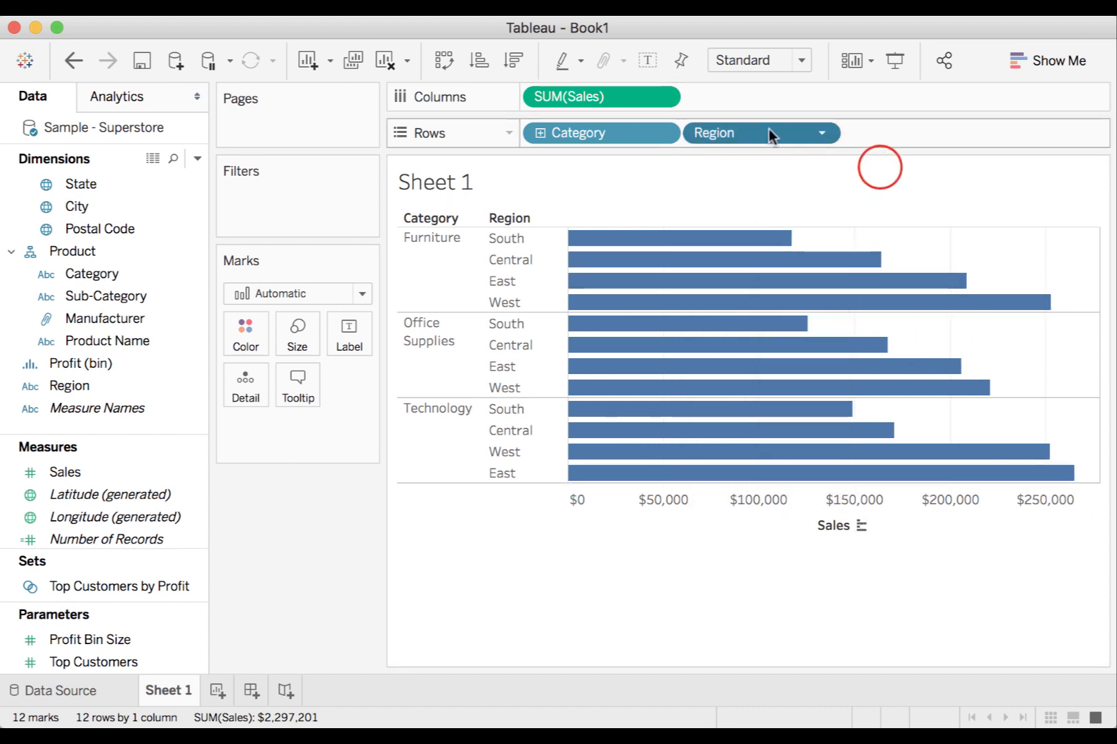
pyautogui.moveTo(822, 137)
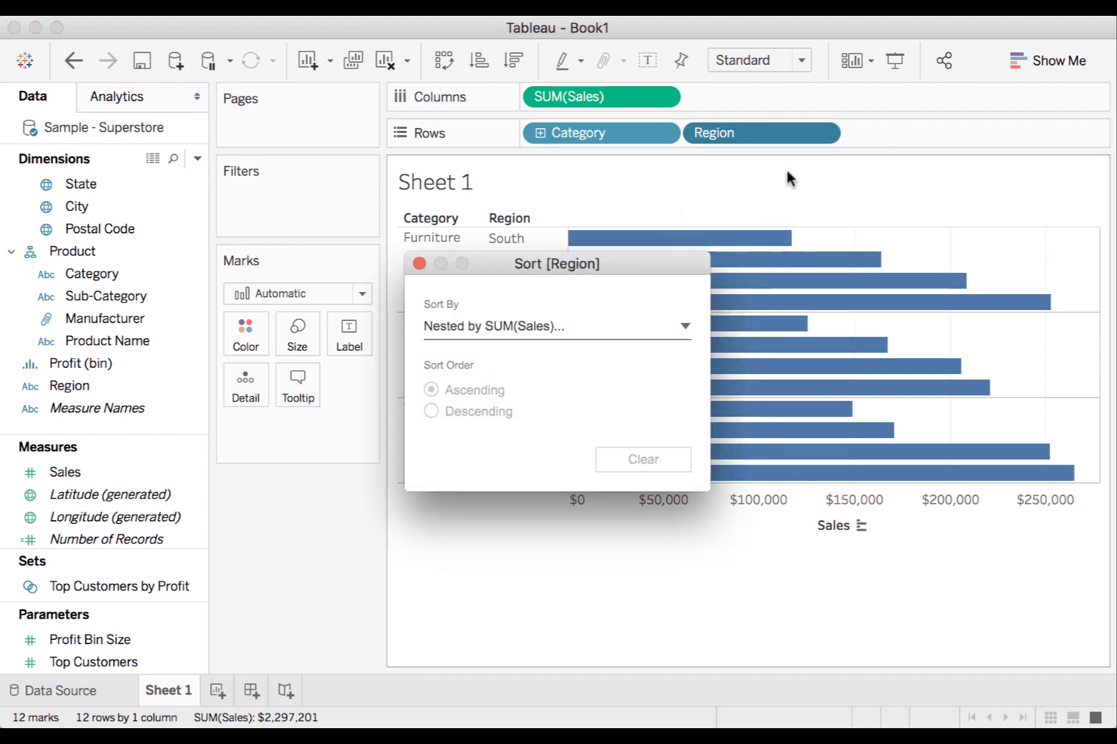
pyautogui.moveTo(502, 292)
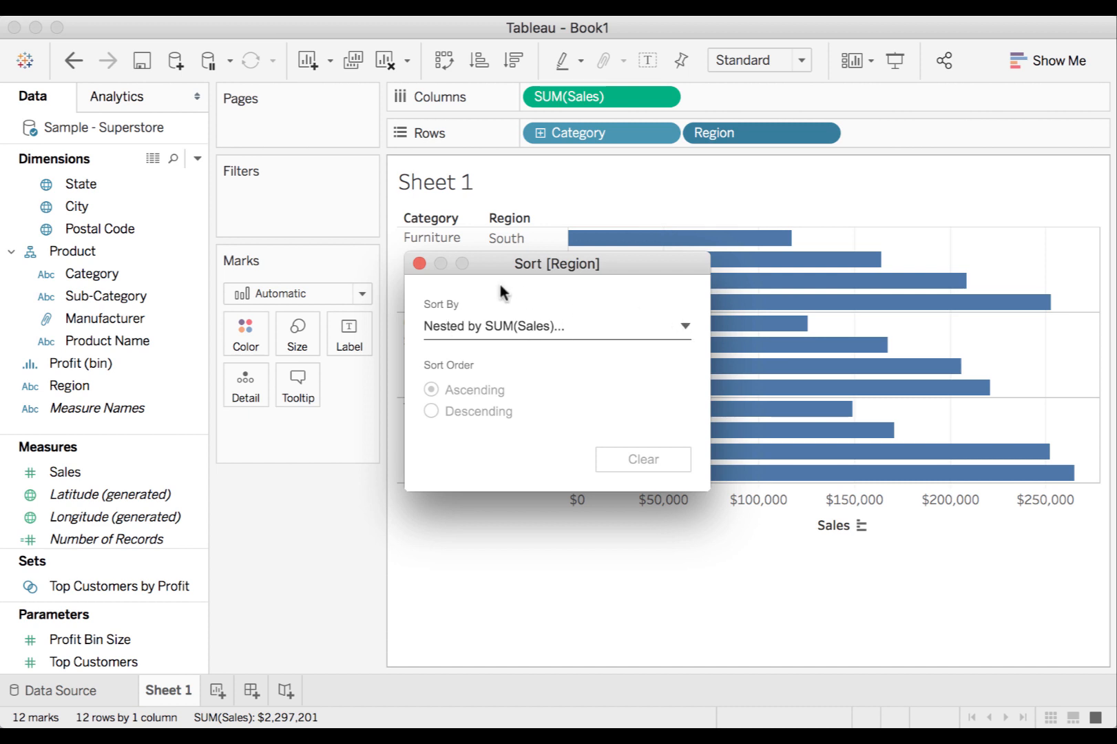
# Clear the sales sort so regions return to alphabetical order within each category.
pyautogui.click(418, 263)
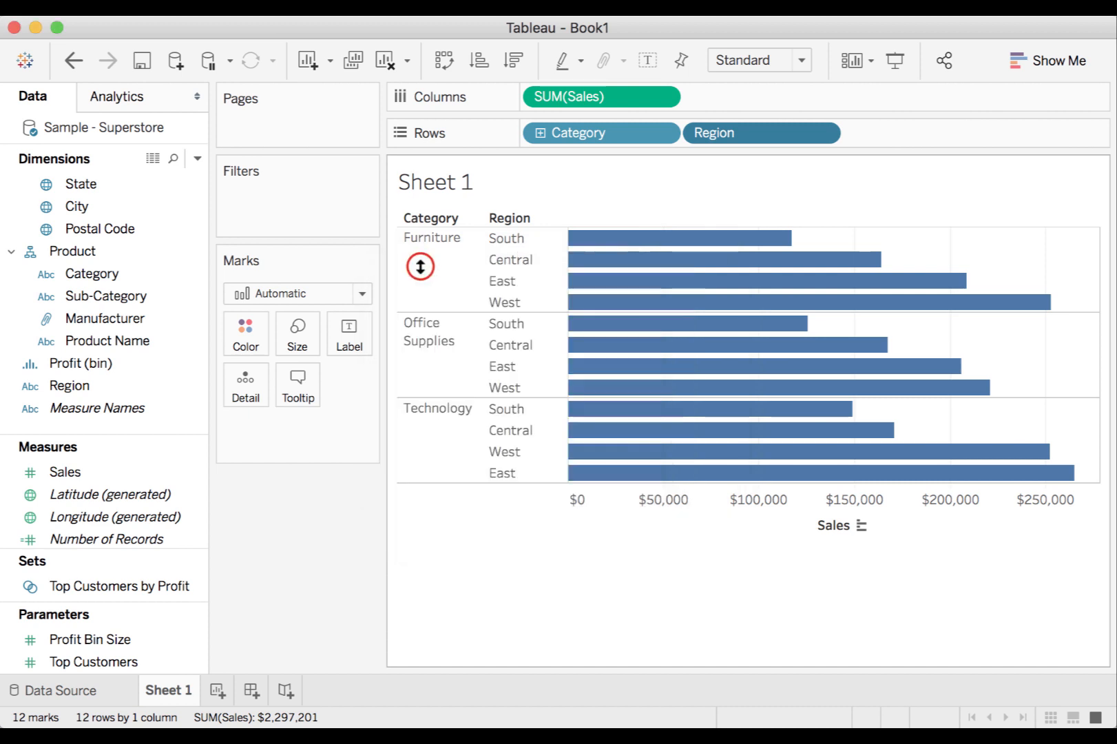
pyautogui.click(863, 526)
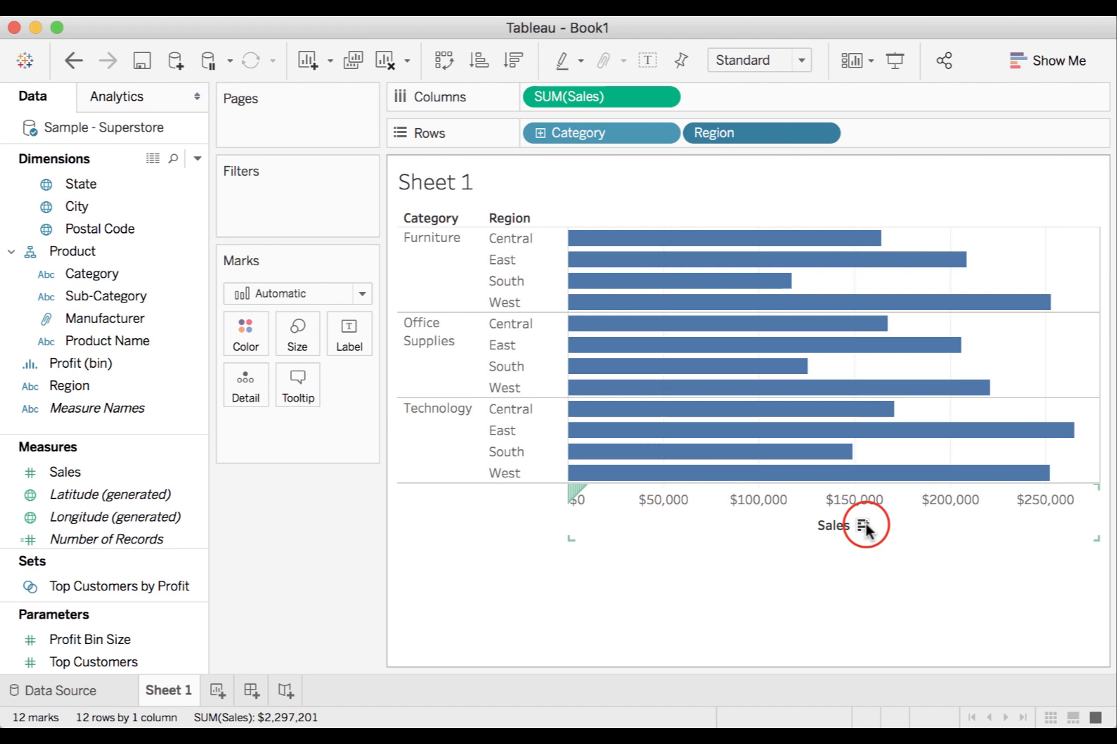
pyautogui.click(827, 132)
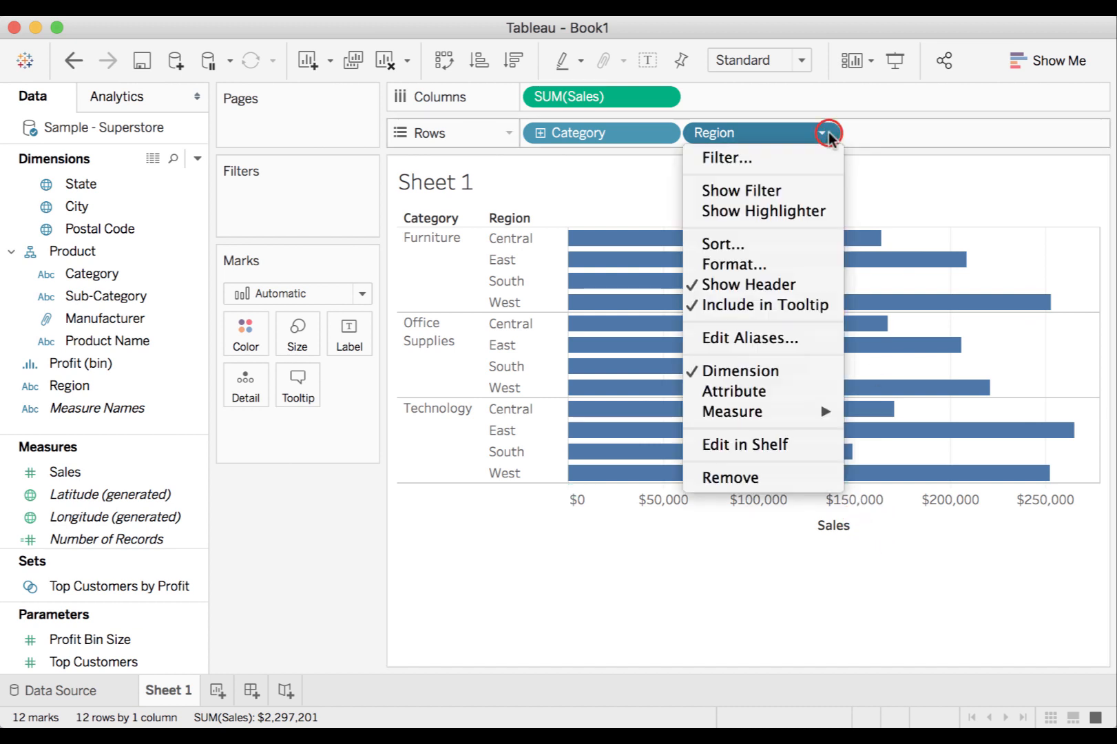
pyautogui.click(721, 244)
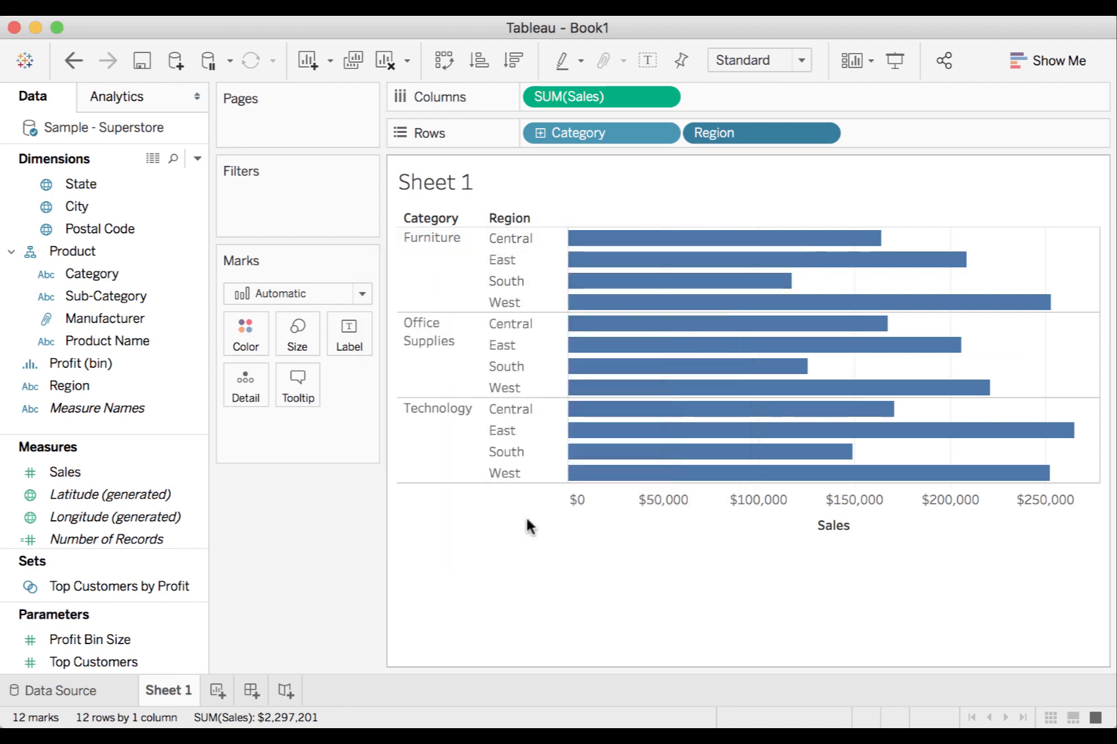
pyautogui.moveTo(479, 496)
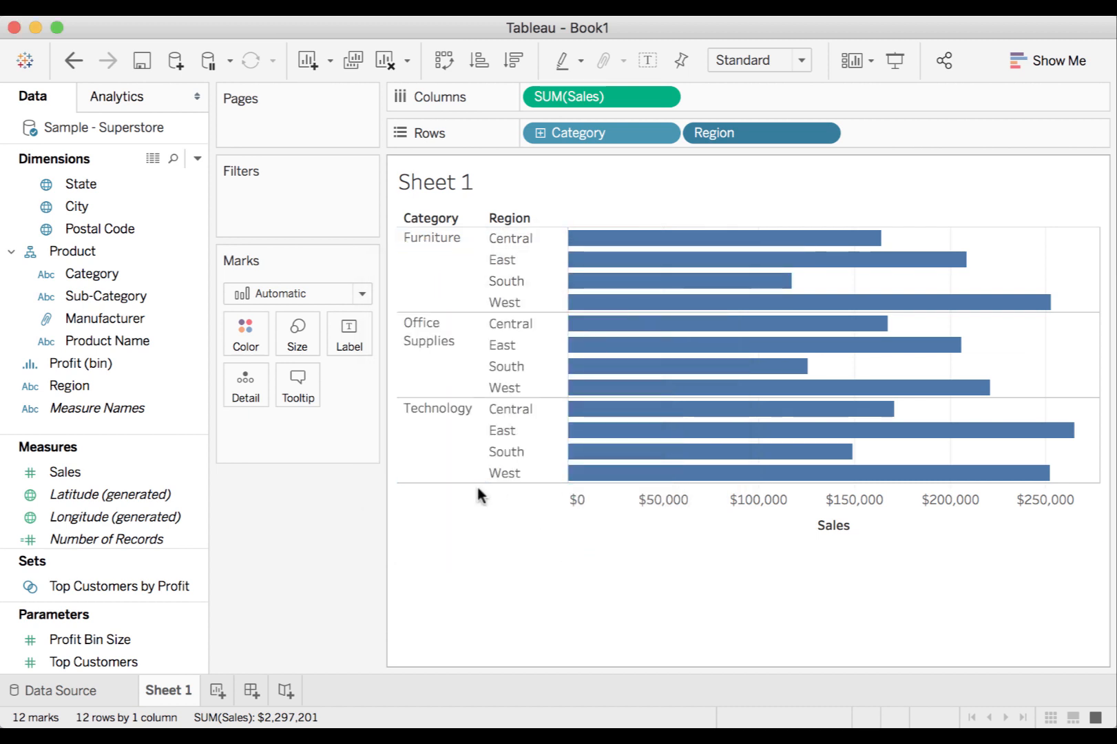
pyautogui.moveTo(687, 365)
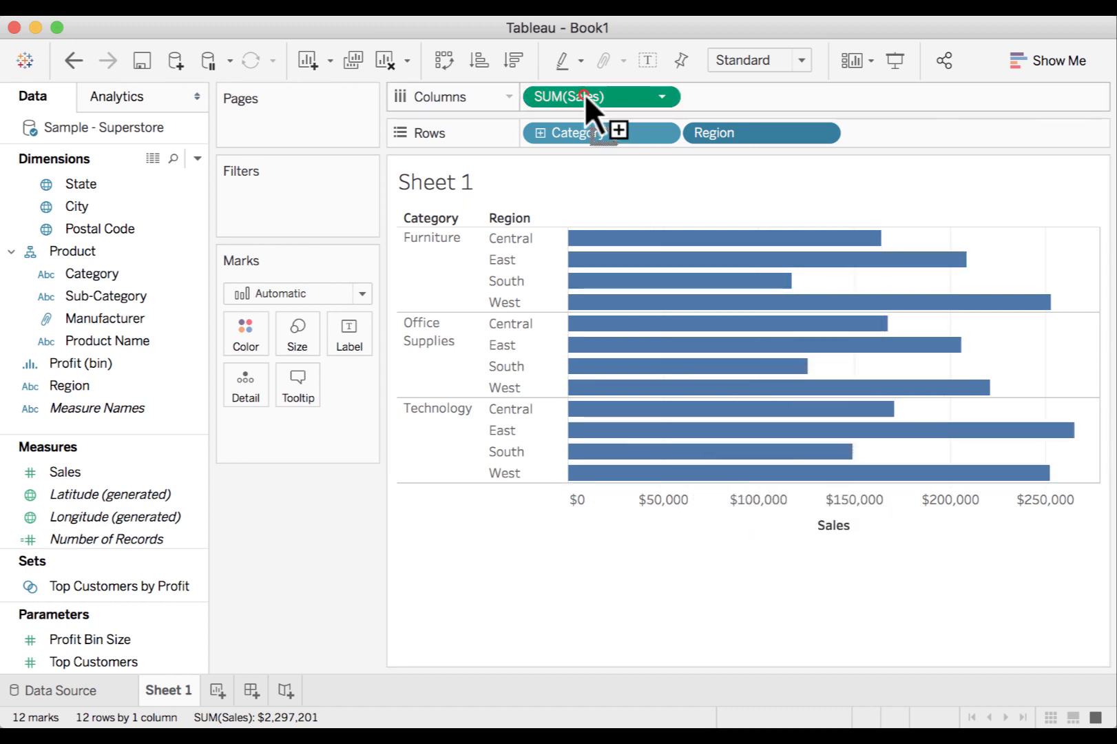
# Duplicate SUM(Sales) on Columns and convert the copy to a Rank quick table calculation.
pyautogui.moveTo(600, 96); pyautogui.dragTo(760, 96)
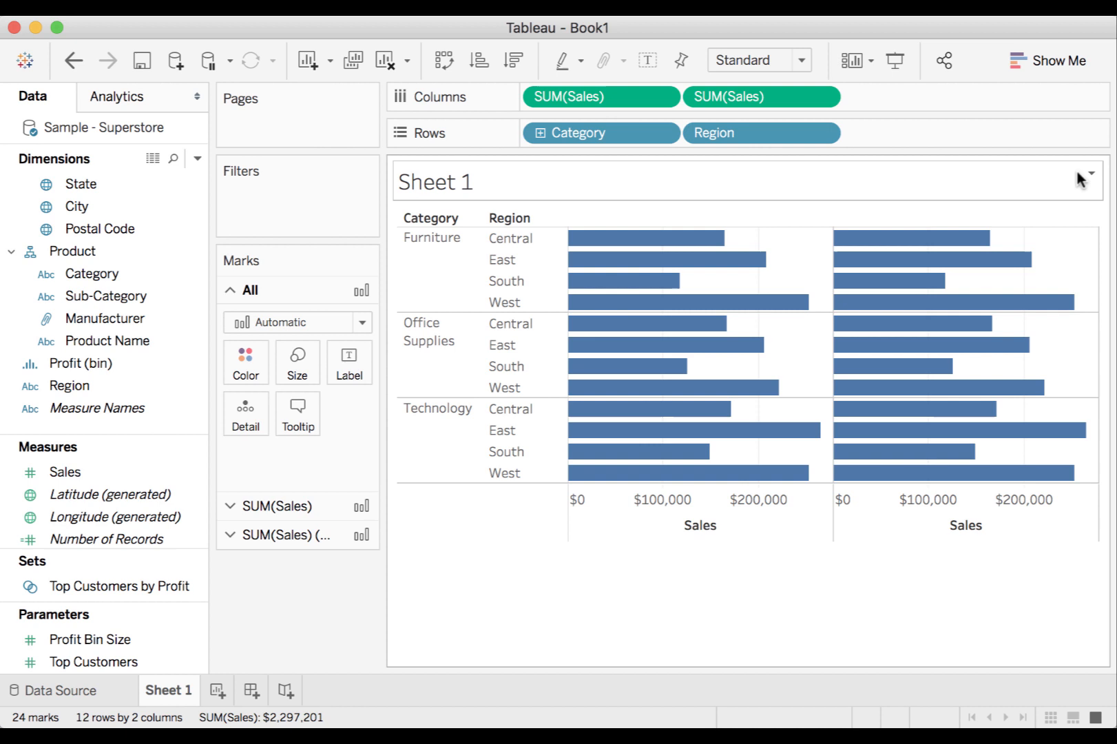
pyautogui.click(820, 97)
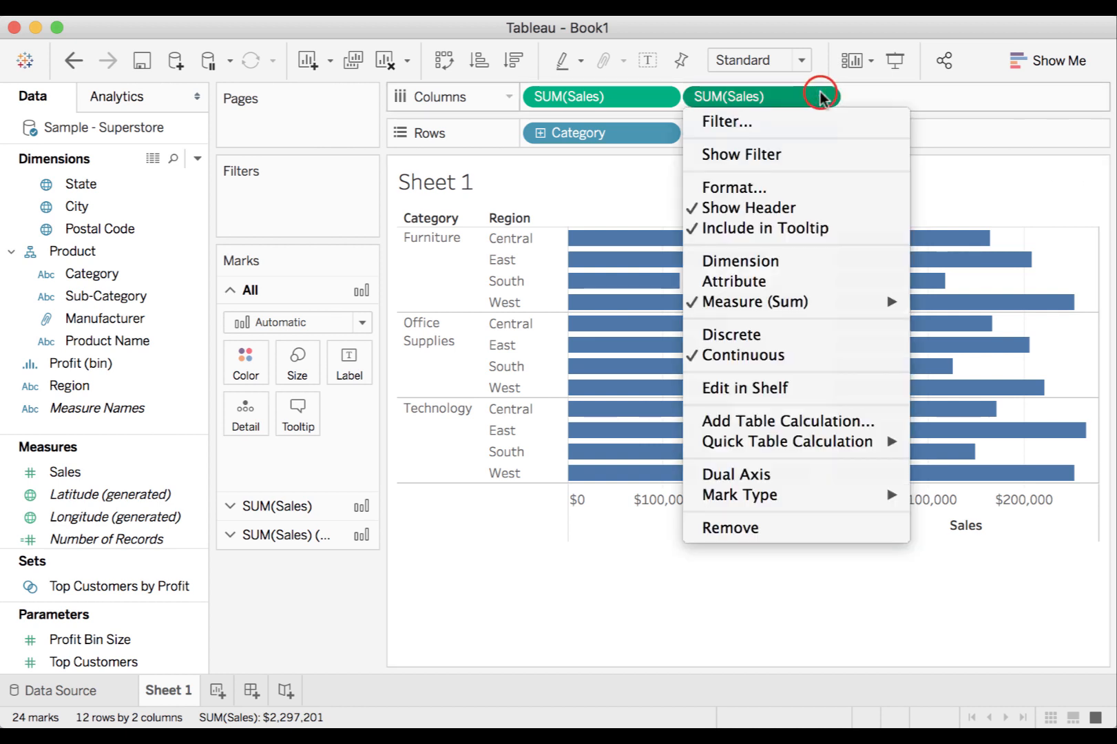
pyautogui.moveTo(789, 441)
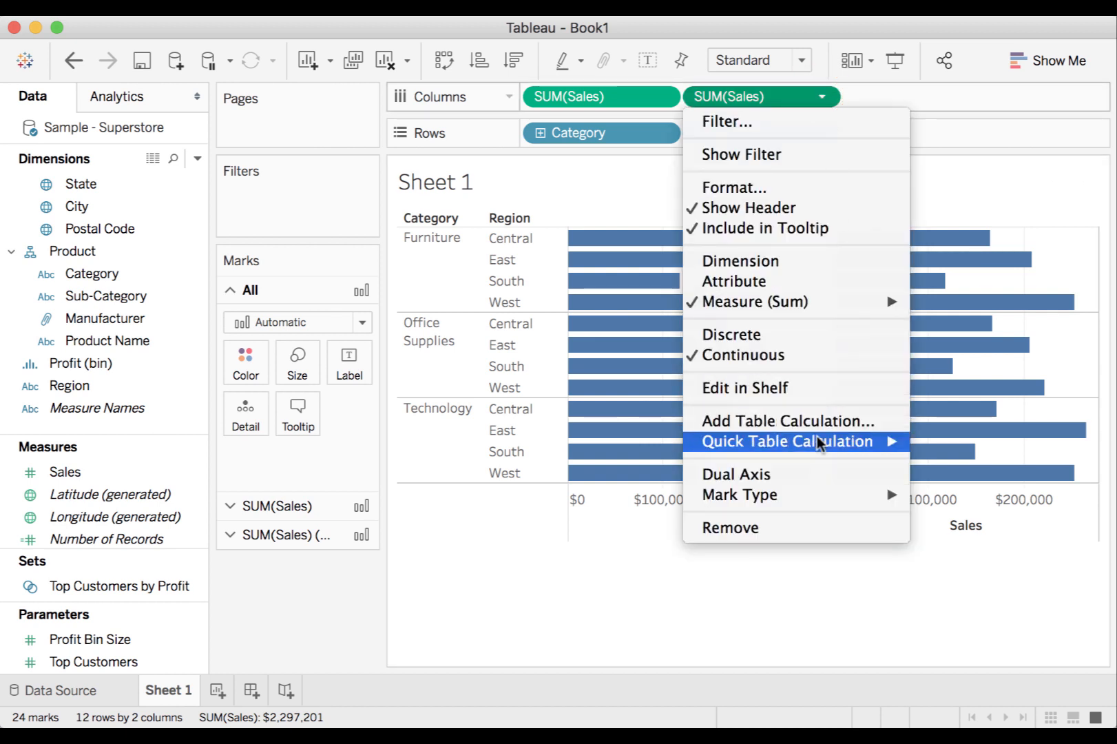
pyautogui.moveTo(798, 441)
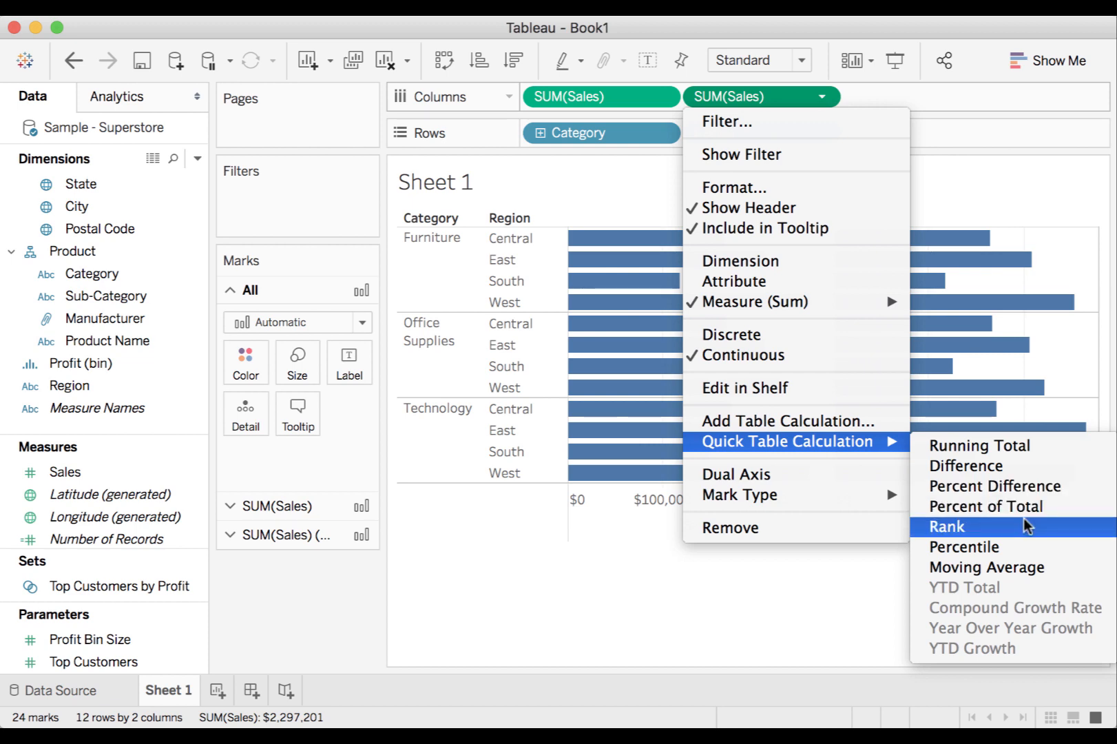
pyautogui.click(944, 526)
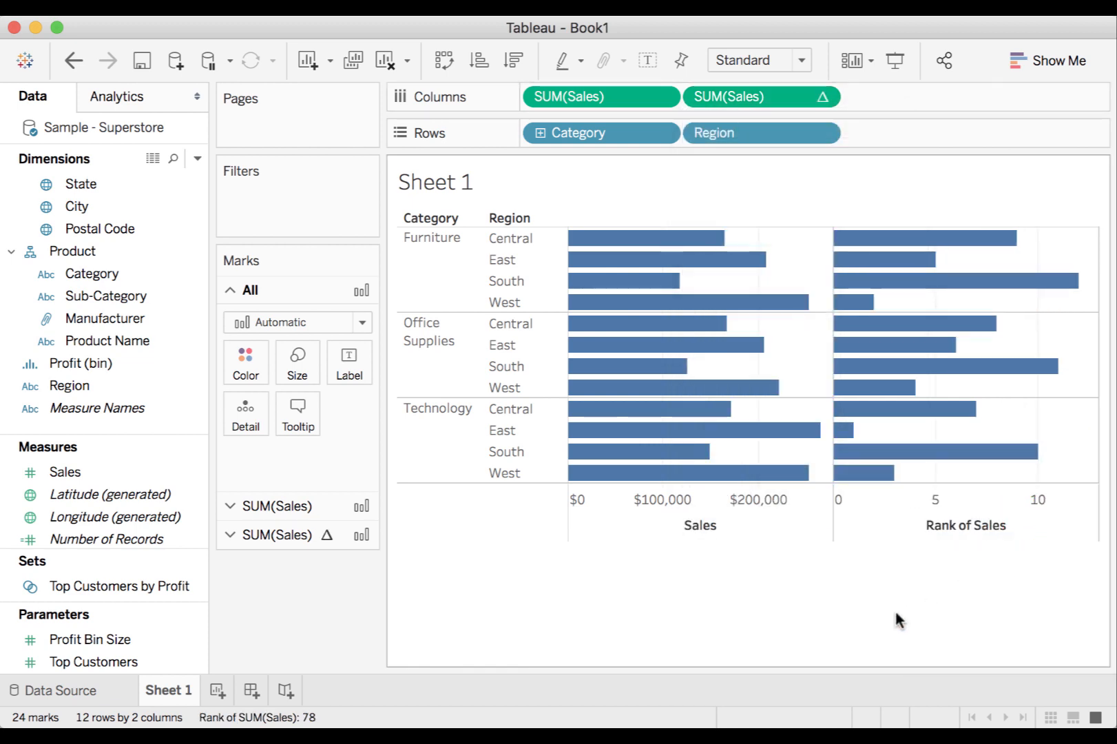
pyautogui.moveTo(919, 450)
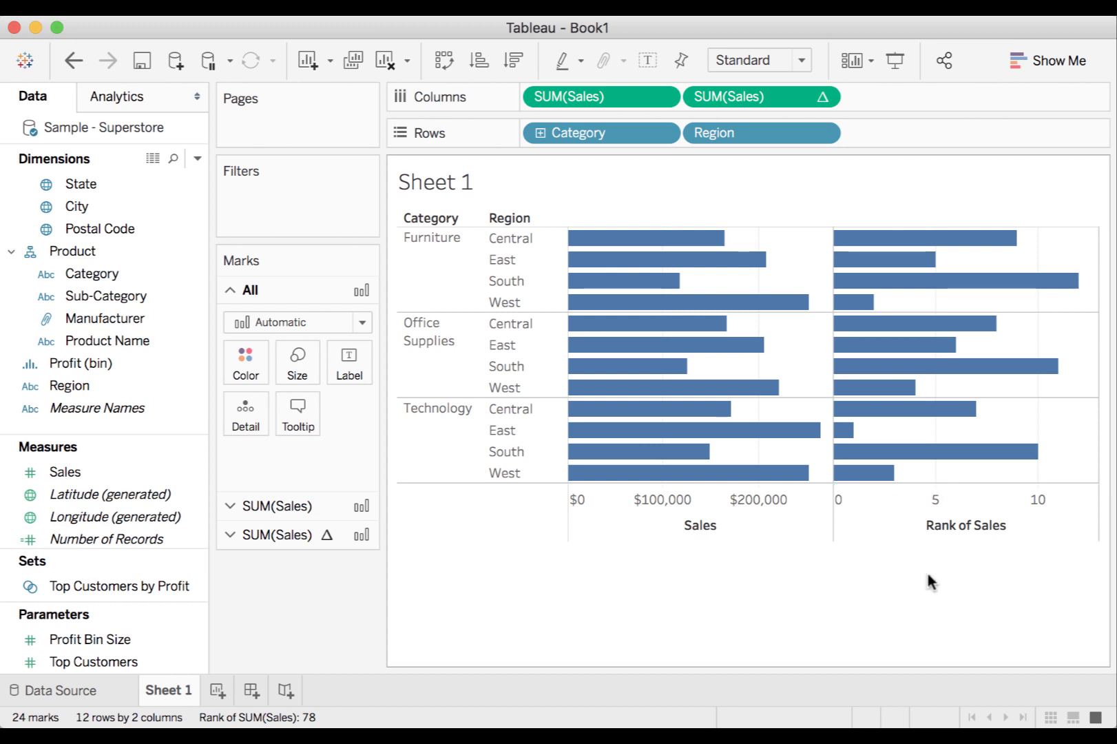
pyautogui.moveTo(905, 558)
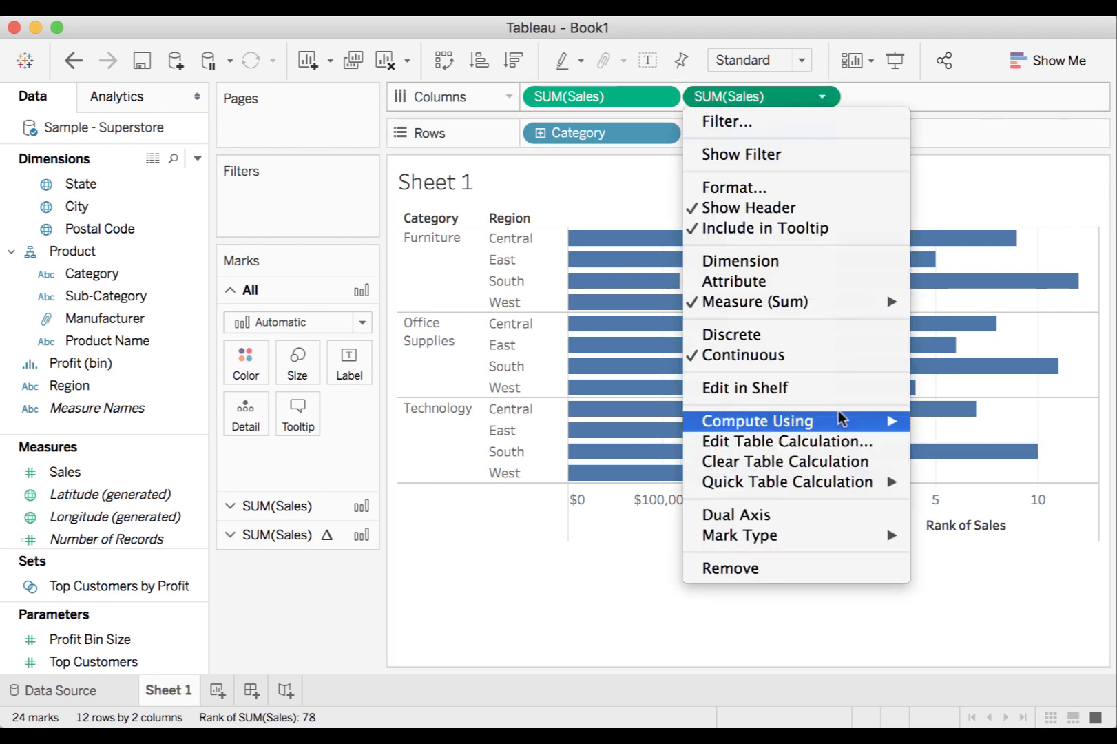
# Set Rank of Sales to compute using Specific Dimensions: Category and Region.
pyautogui.click(785, 440)
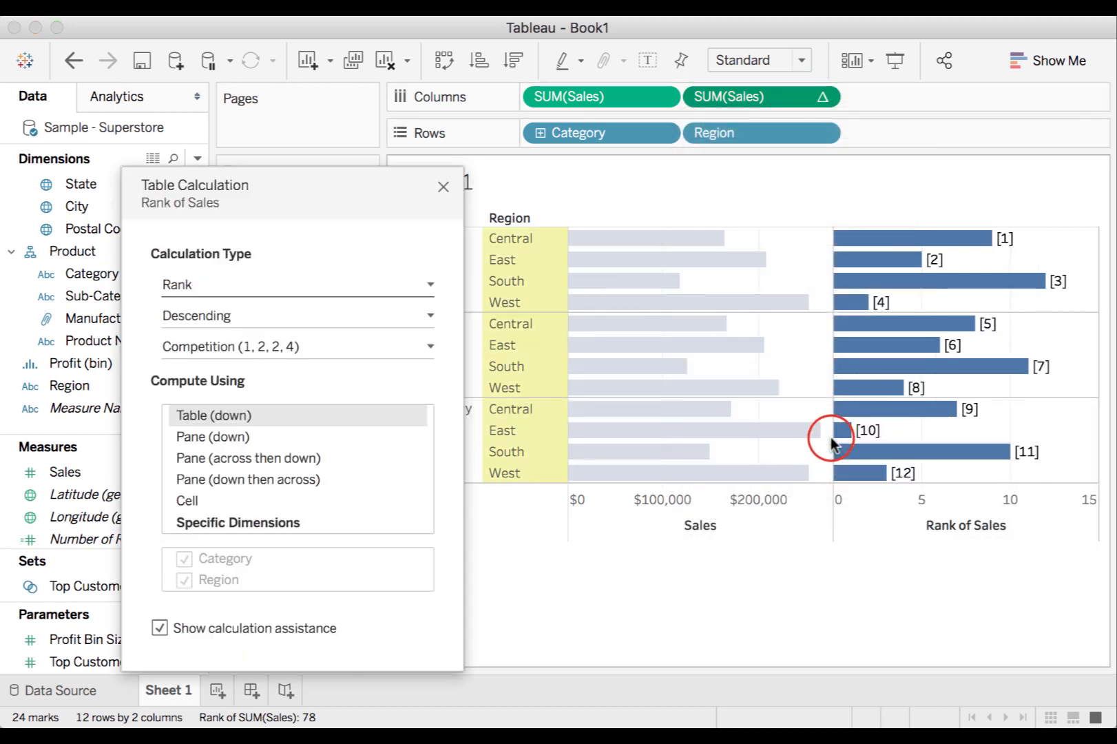
pyautogui.click(237, 522)
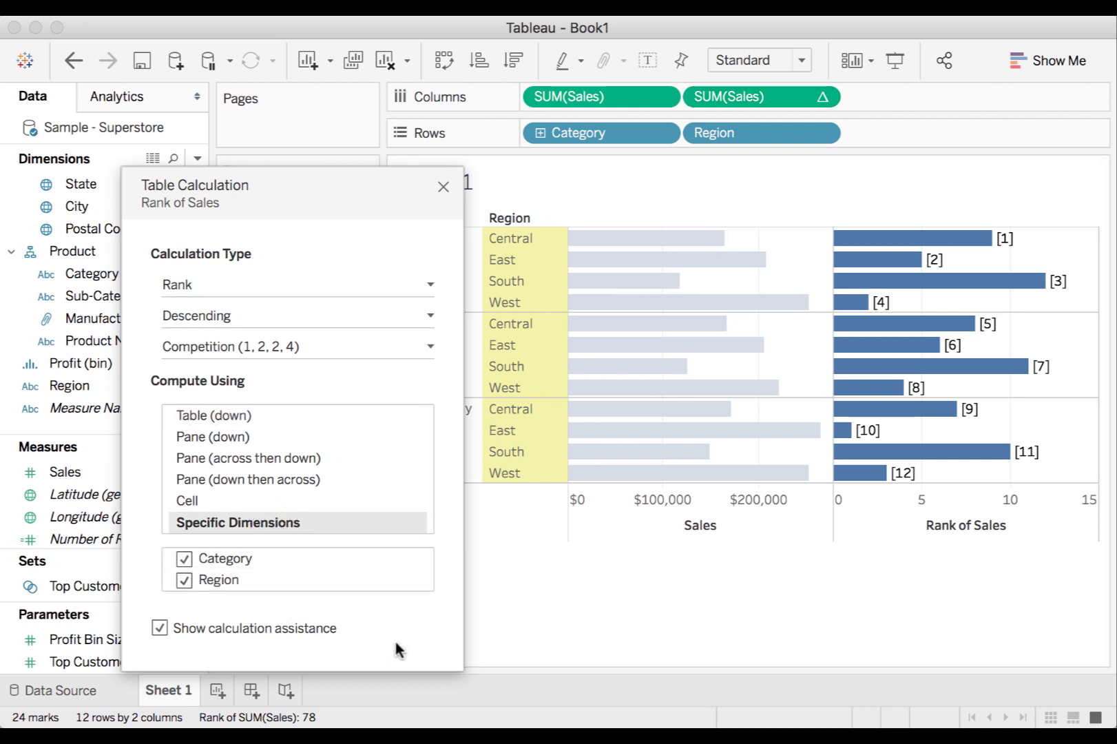
pyautogui.moveTo(1037, 237)
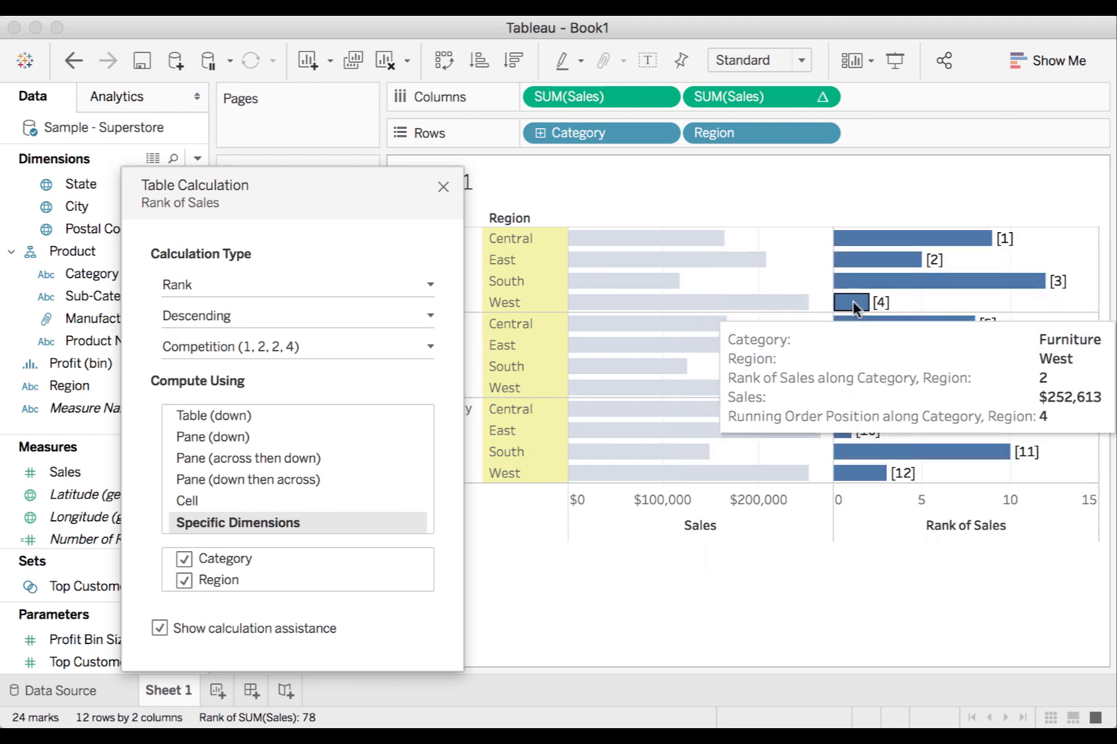
pyautogui.moveTo(910, 599)
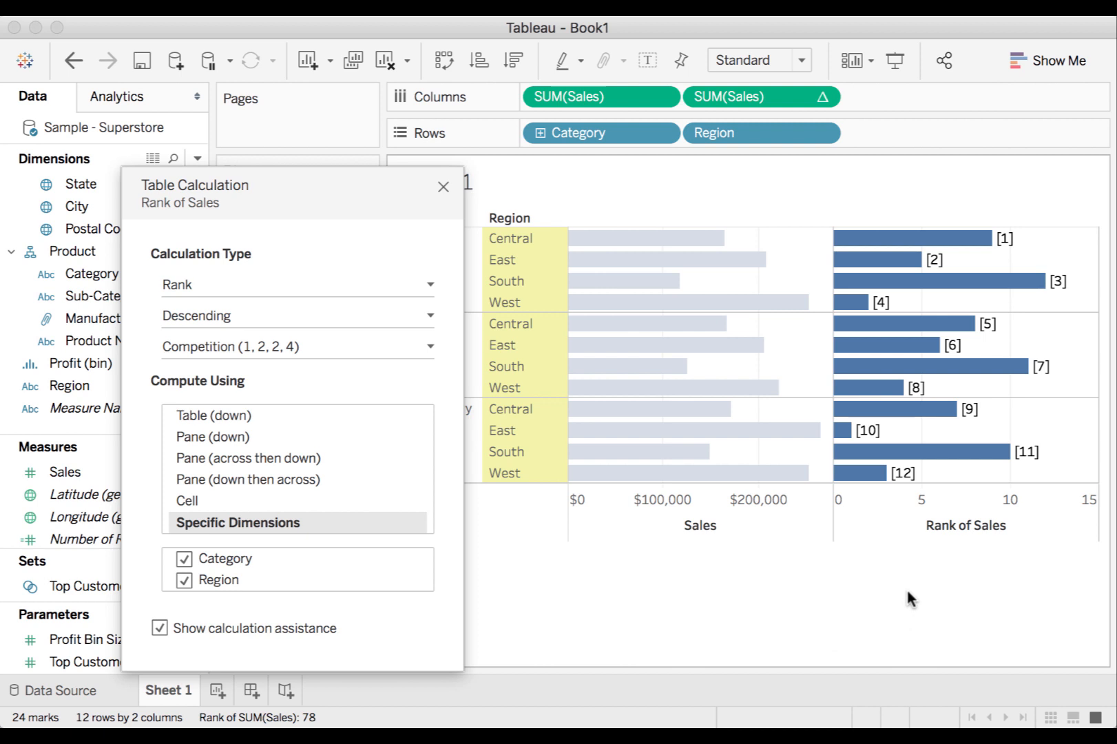
pyautogui.moveTo(687, 300)
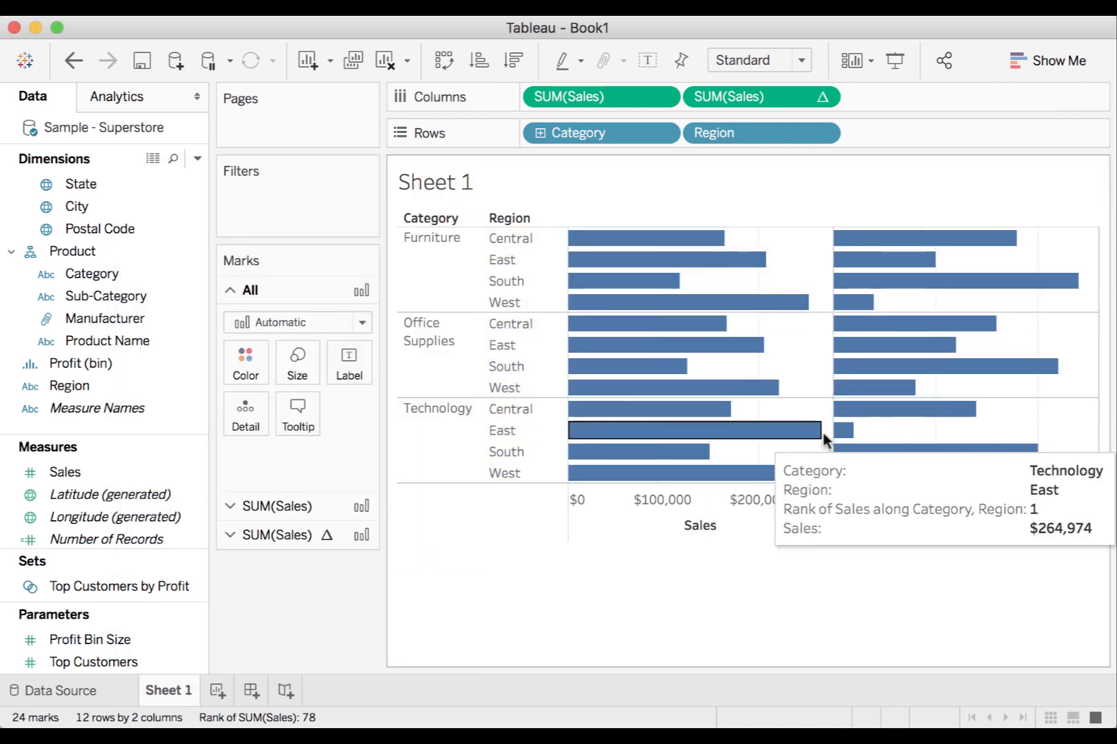
pyautogui.moveTo(988, 212)
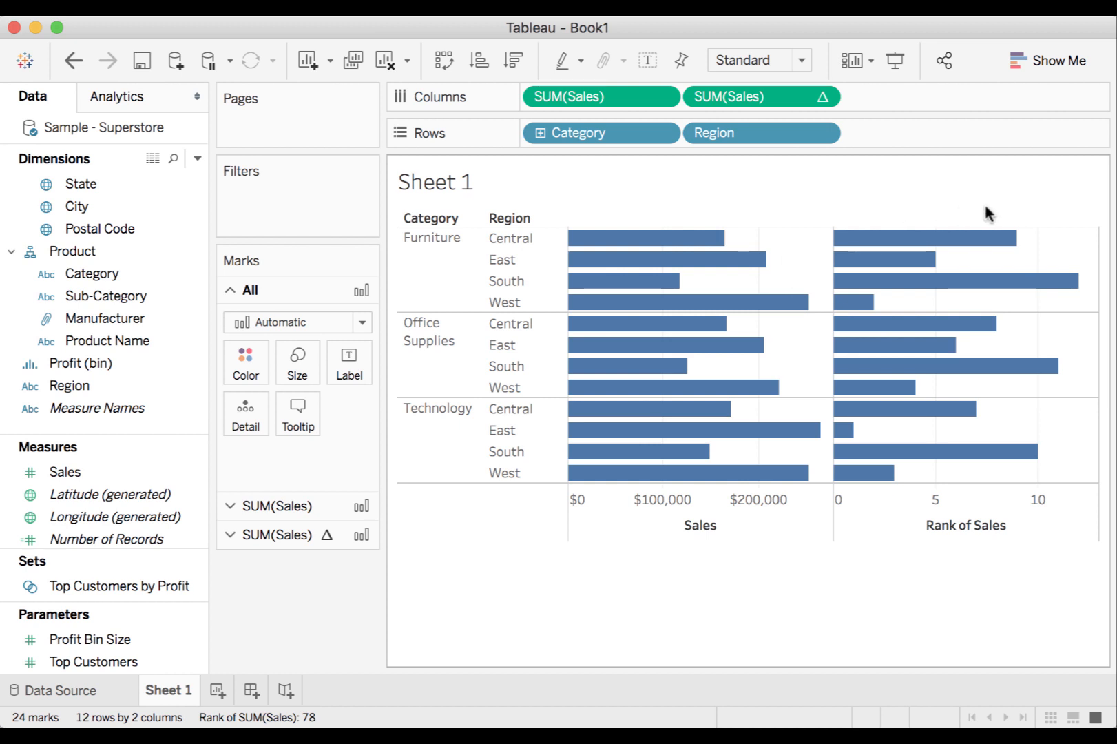
pyautogui.moveTo(925, 236)
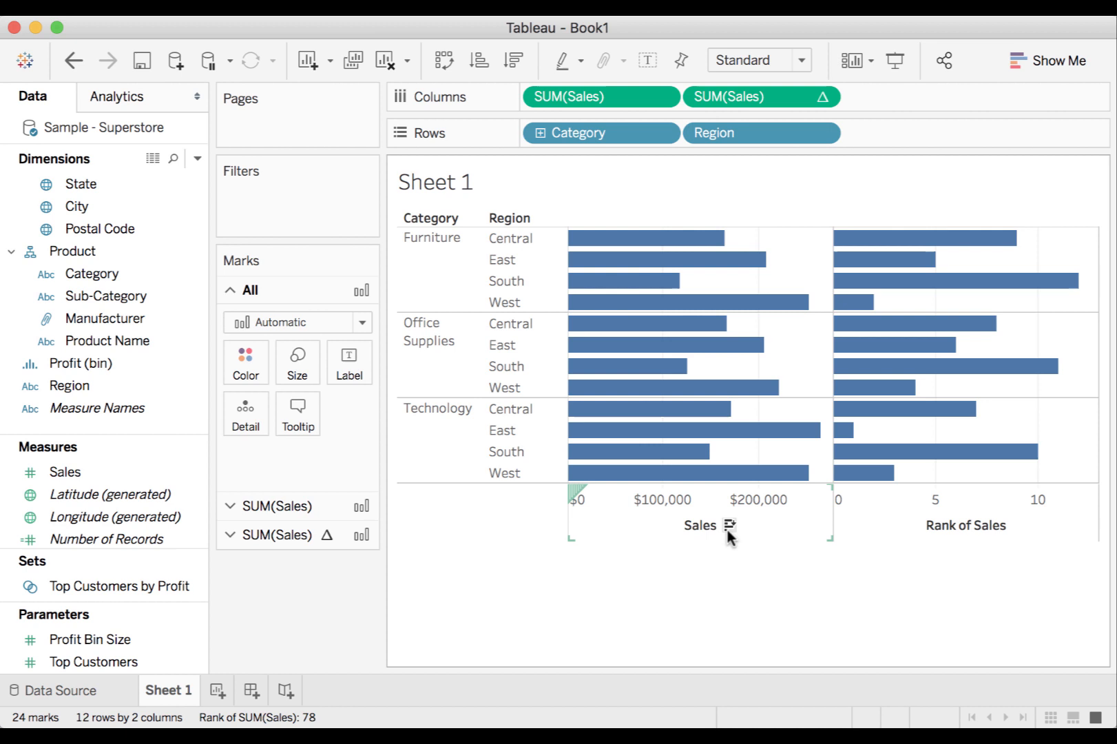
pyautogui.moveTo(716, 238)
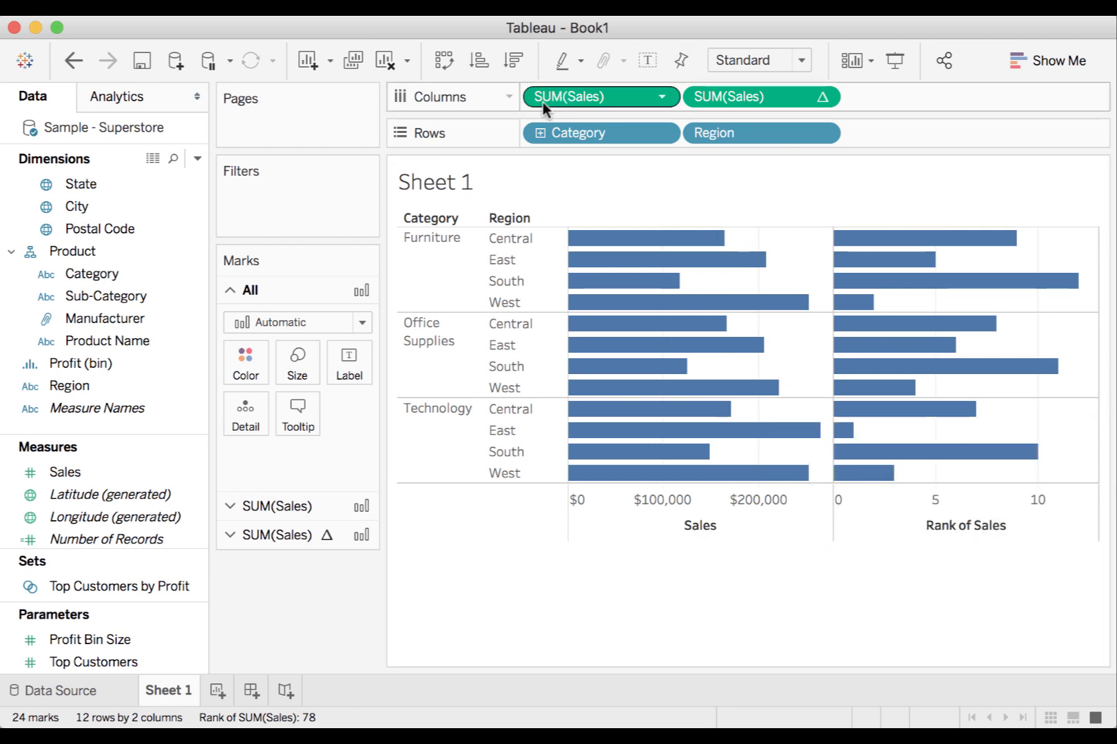
pyautogui.moveTo(517, 91)
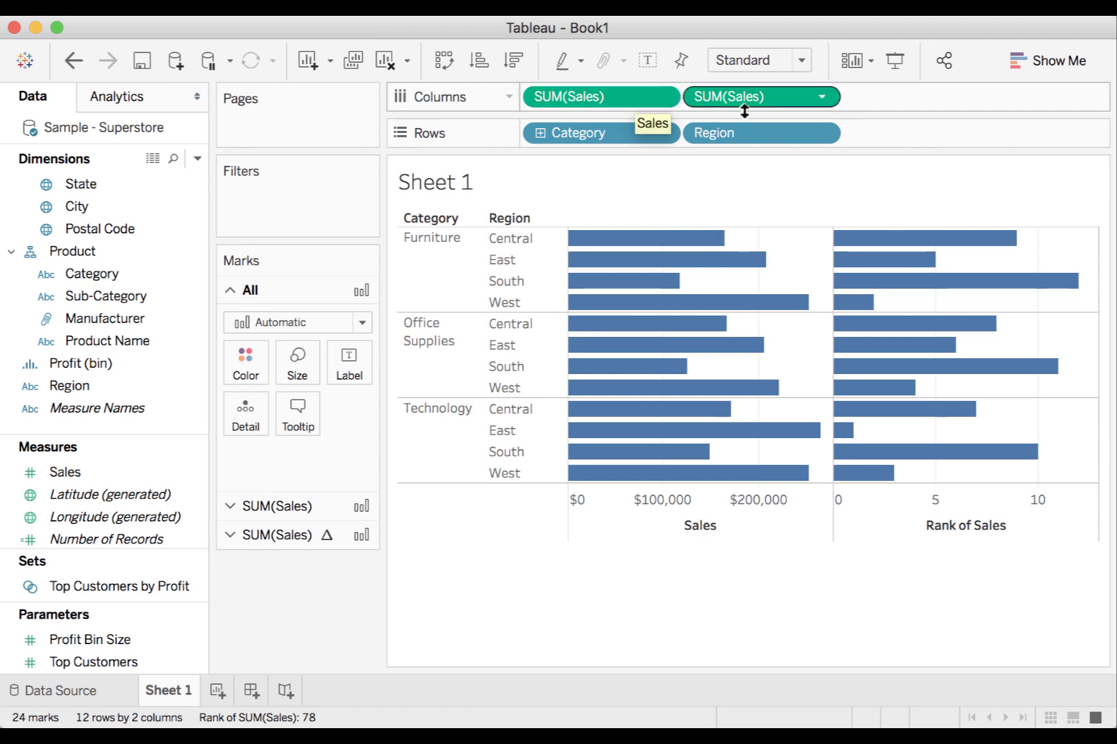
pyautogui.moveTo(793, 98)
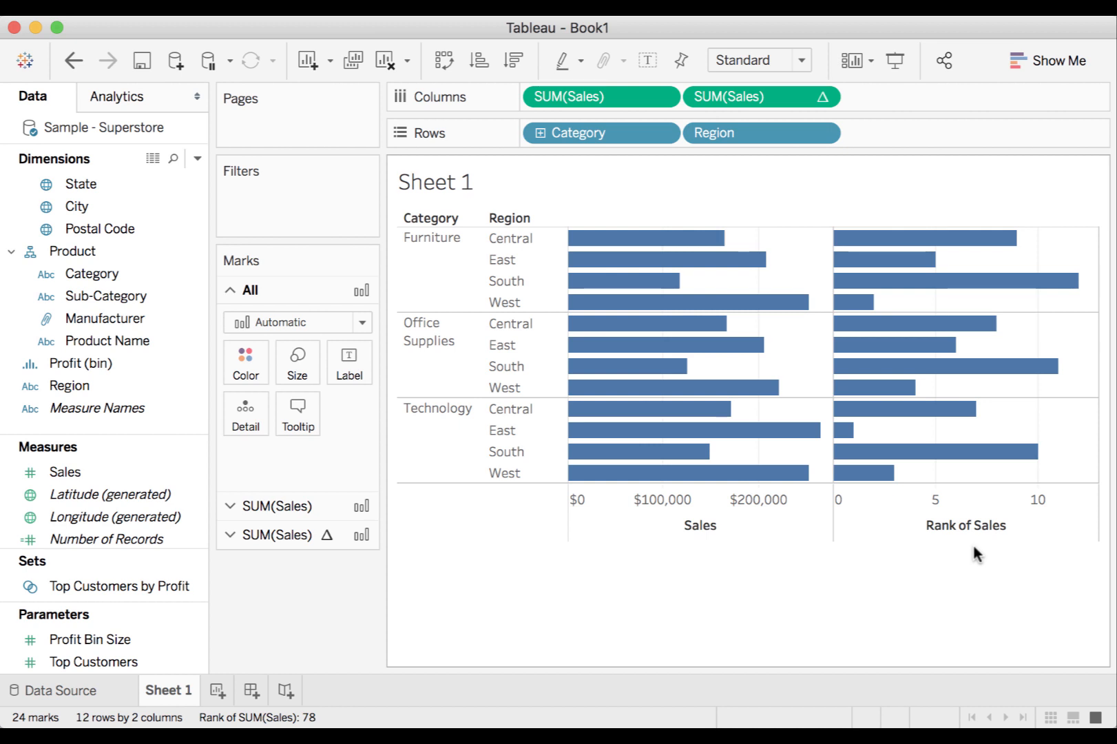
pyautogui.moveTo(1030, 288)
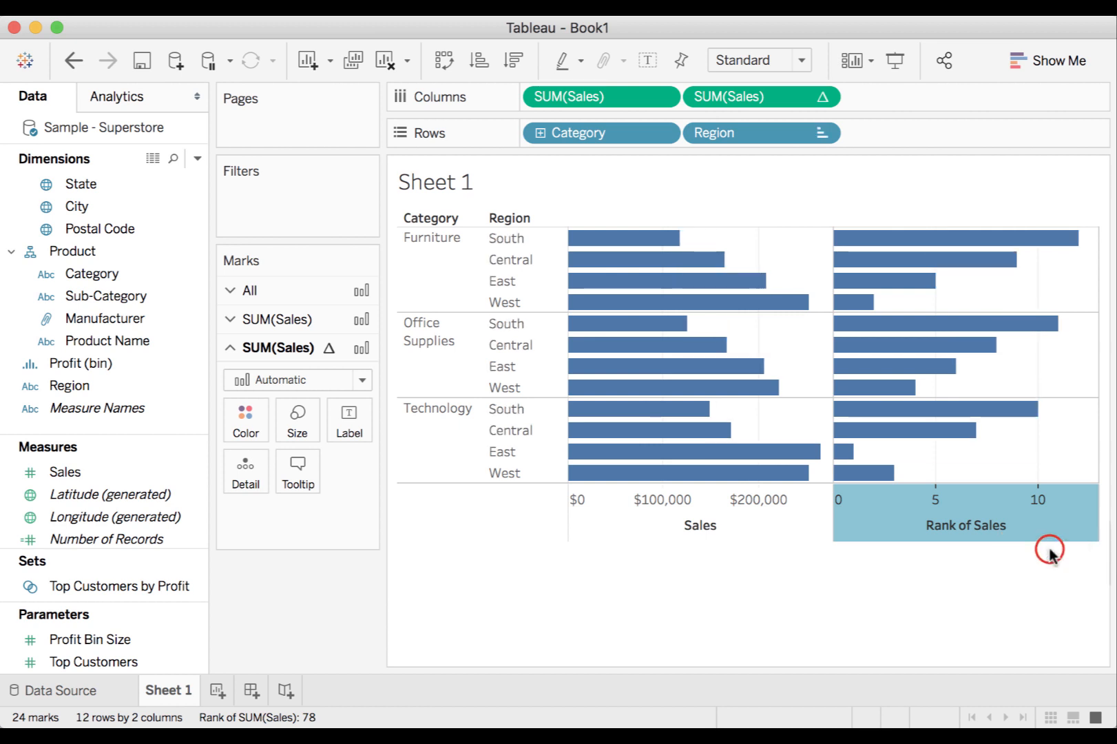
pyautogui.moveTo(1049, 258)
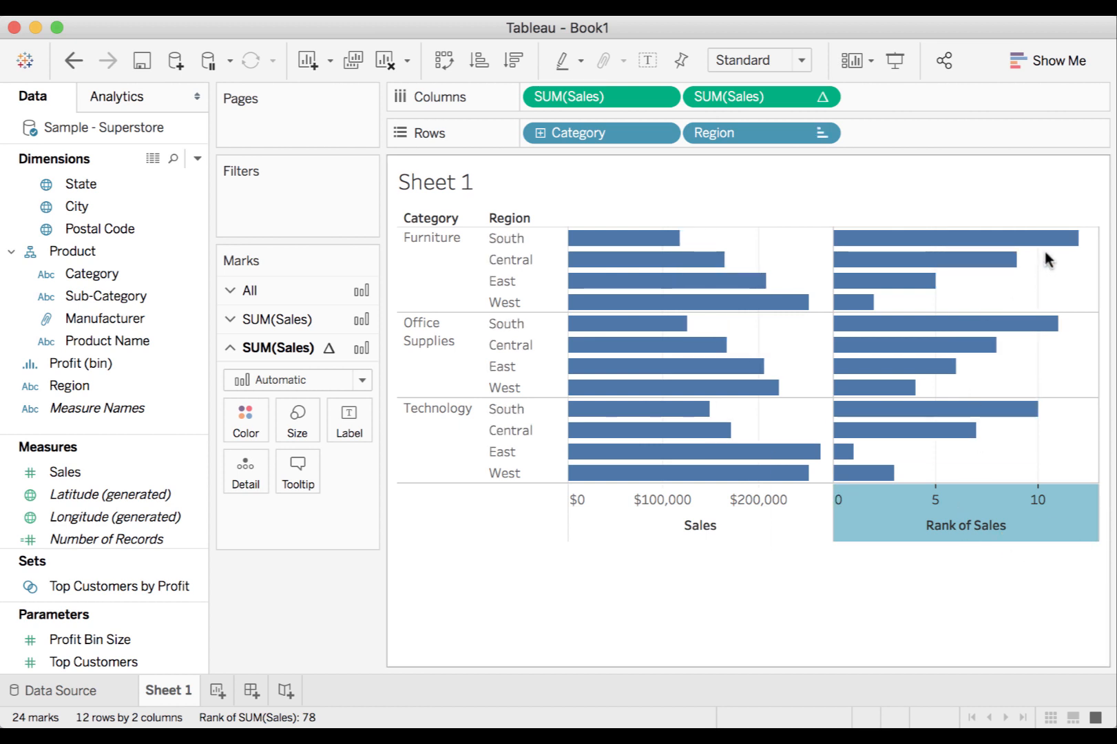
pyautogui.moveTo(855, 302)
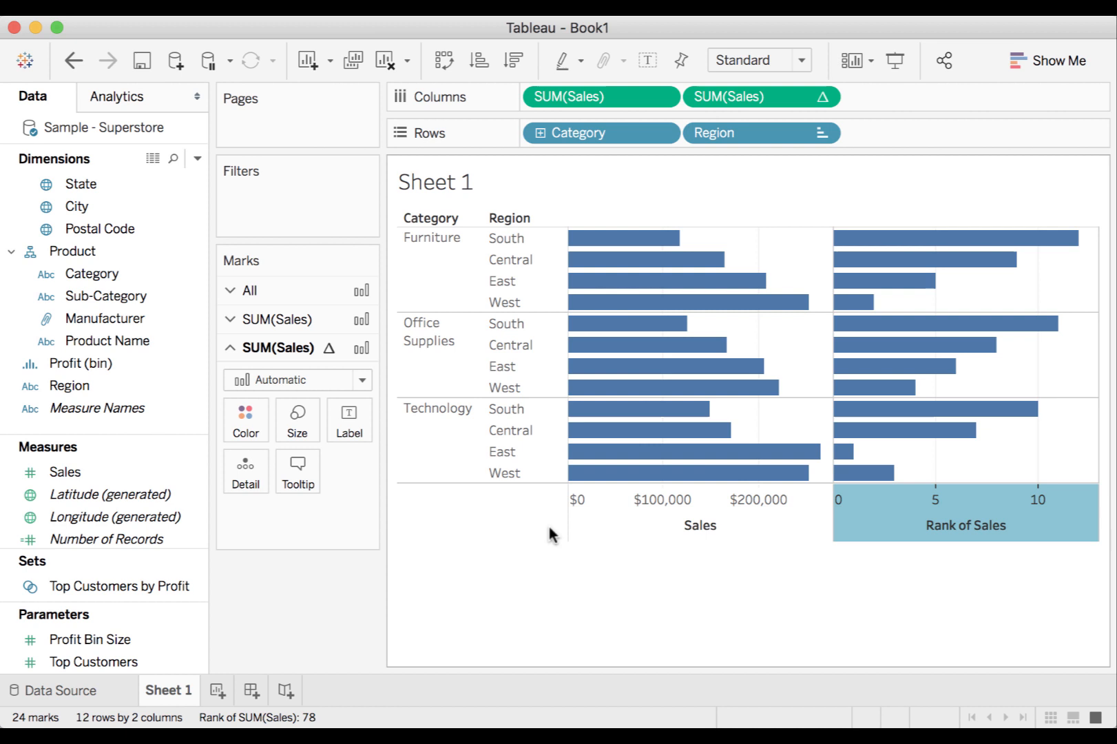
pyautogui.moveTo(822, 627)
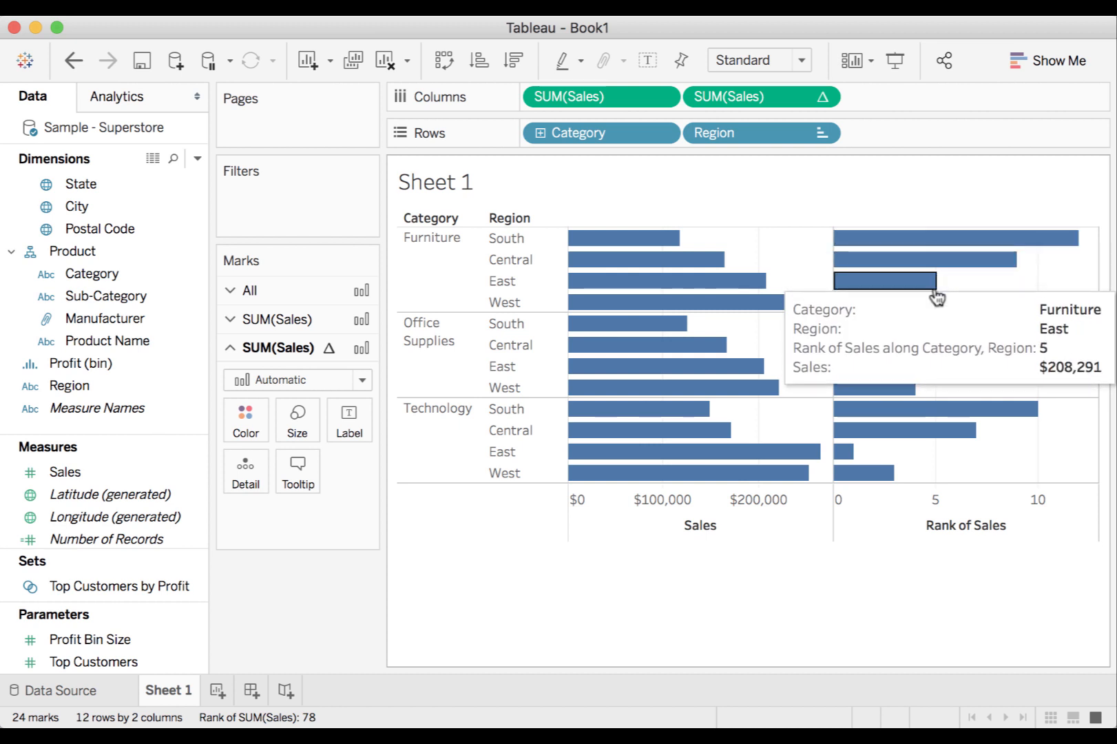
pyautogui.moveTo(859, 416)
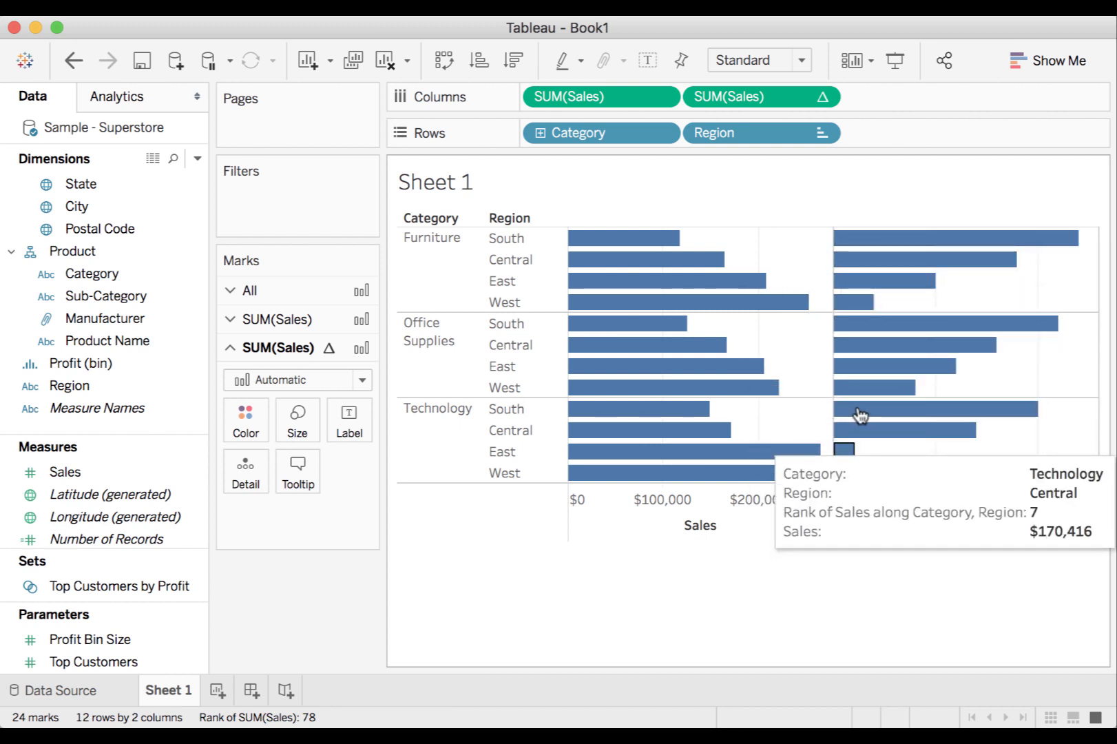
pyautogui.moveTo(866, 559)
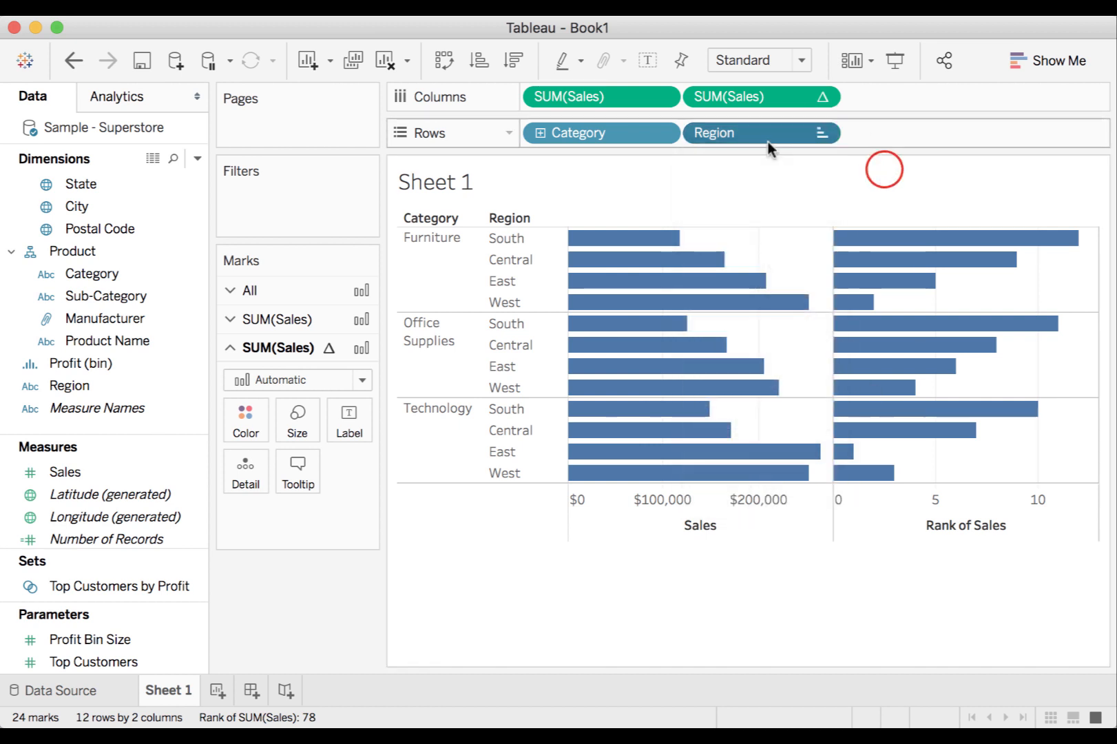
pyautogui.click(820, 133)
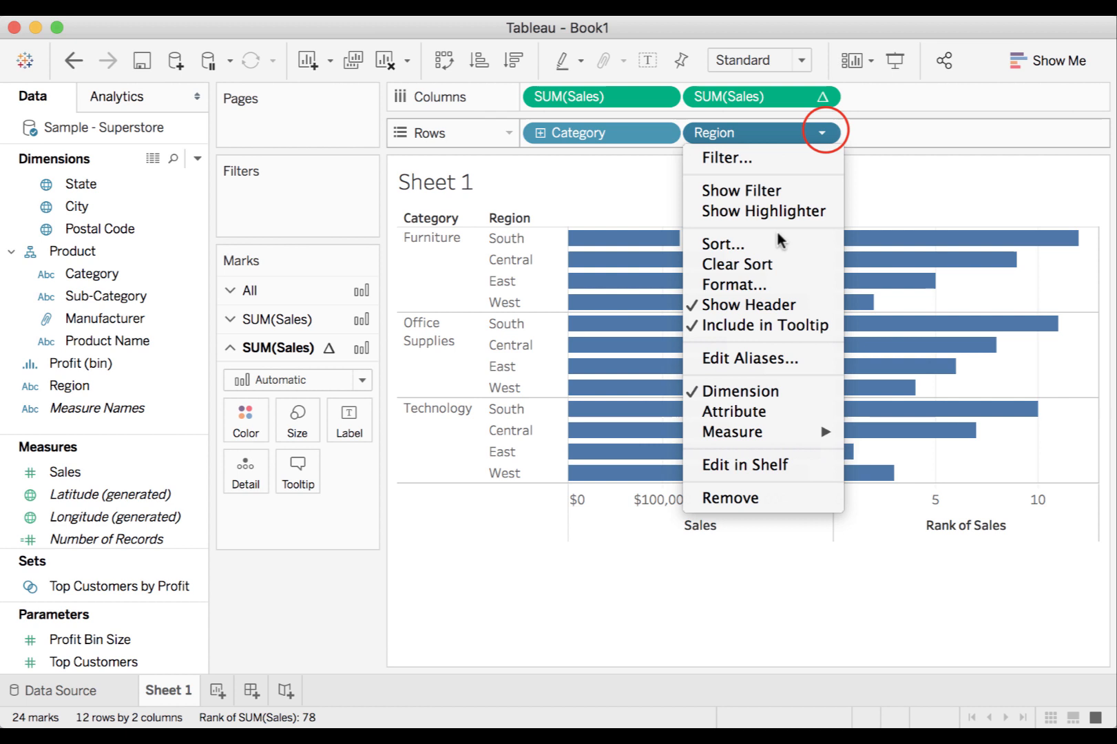
pyautogui.click(722, 244)
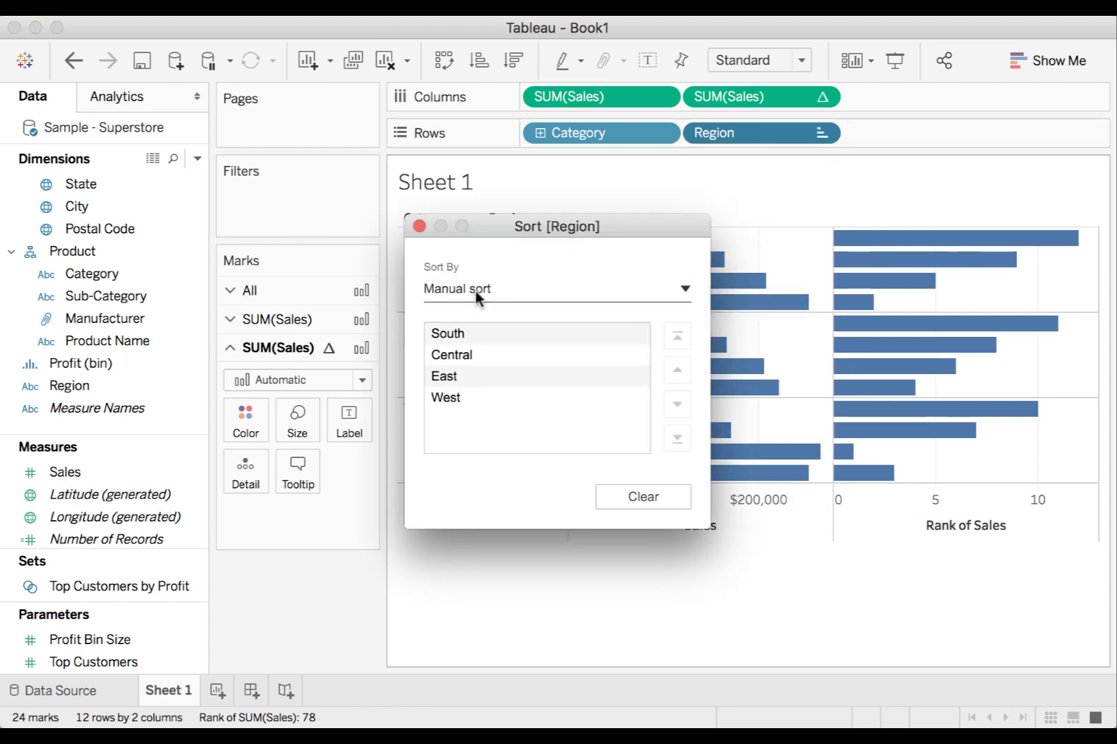
pyautogui.moveTo(442, 267)
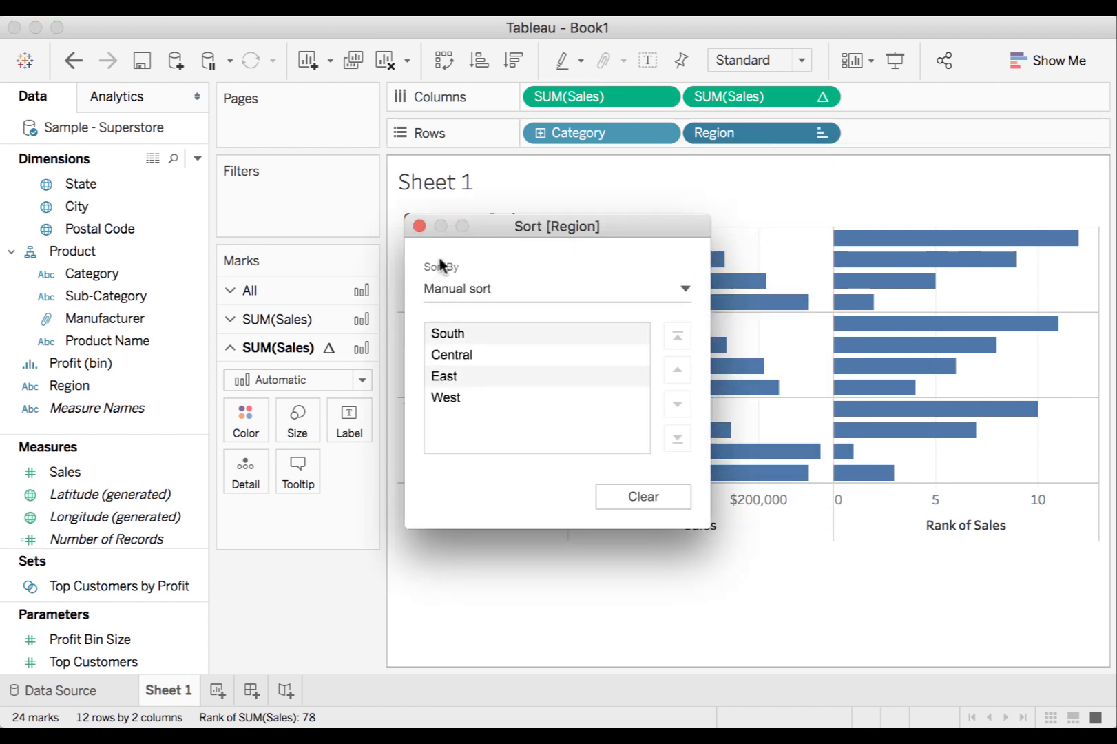
pyautogui.click(419, 225)
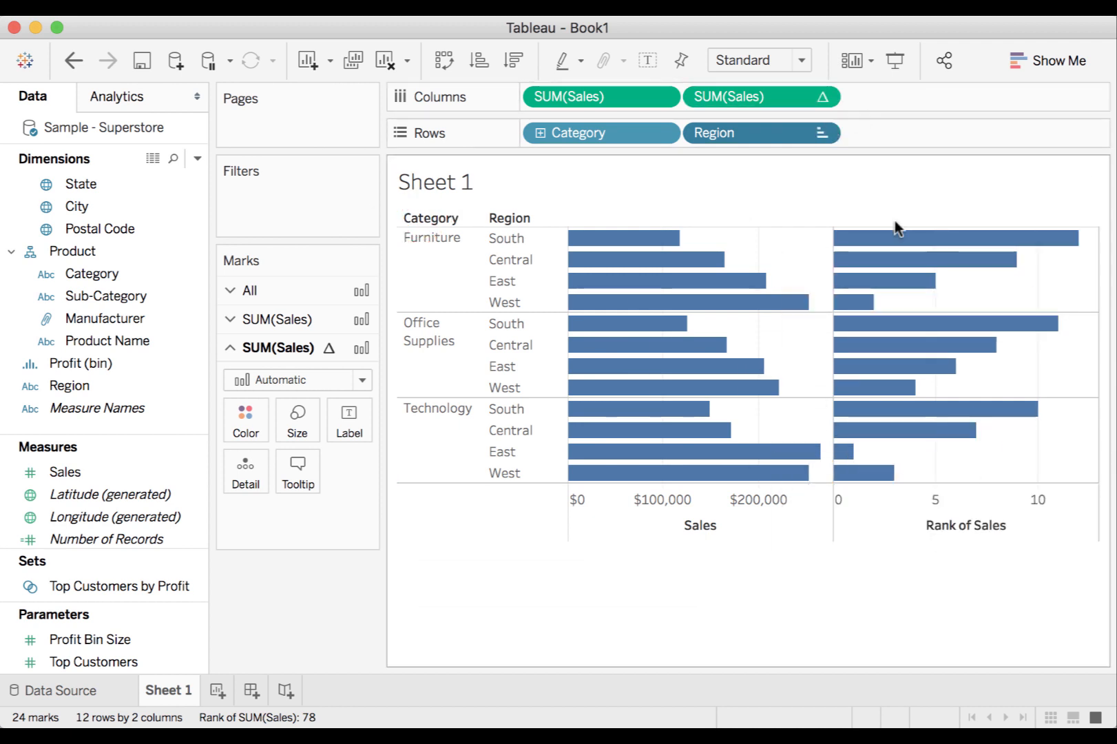
pyautogui.moveTo(875, 235)
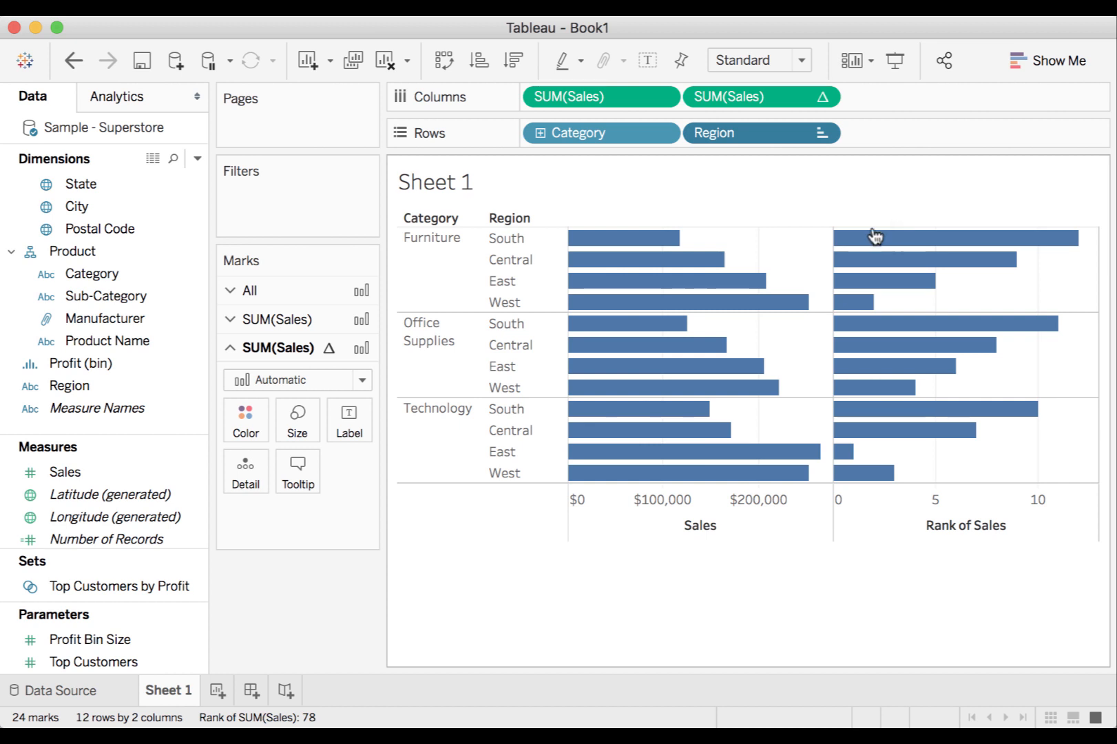
# Move Category from Rows to Color for stacked region bars coloured by category.
pyautogui.click(242, 290)
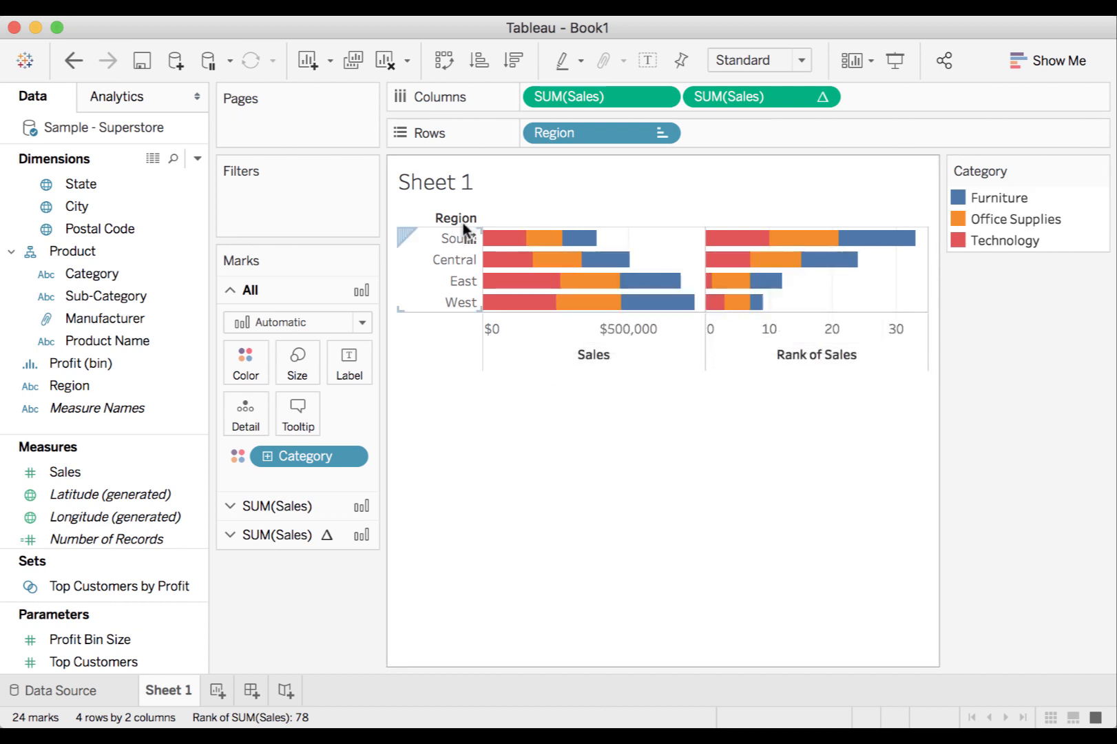
pyautogui.moveTo(882, 237)
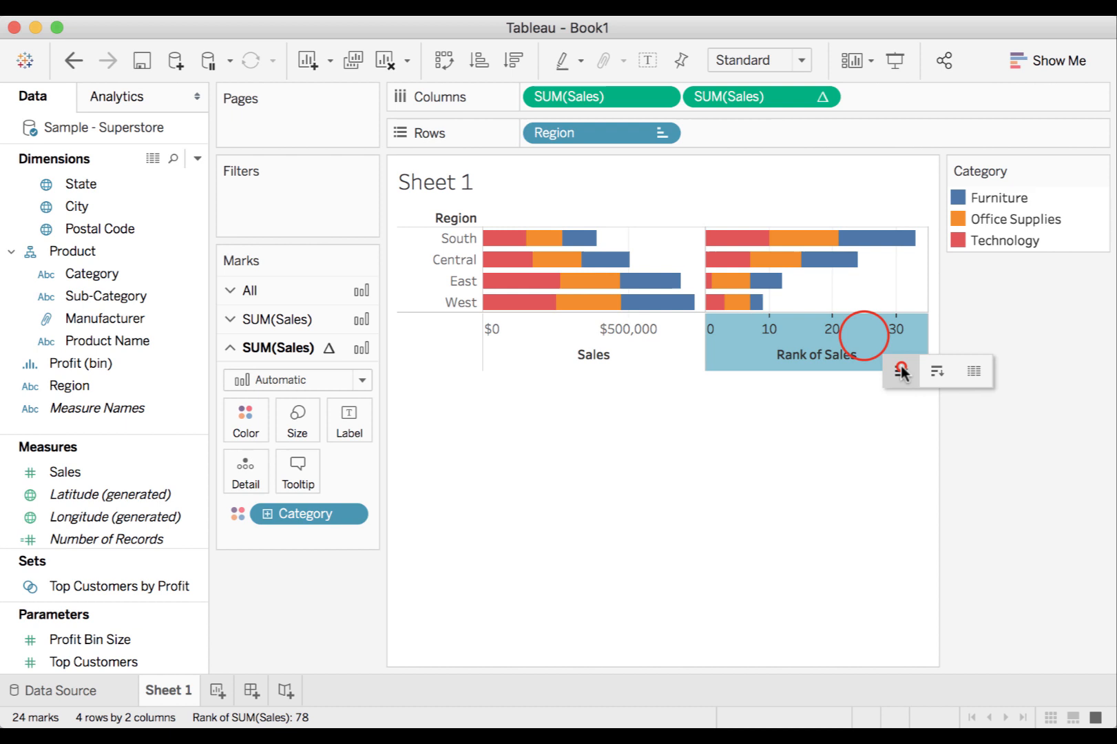
# Sort regions by total Sales descending: West, East, Central, South.
pyautogui.click(901, 369)
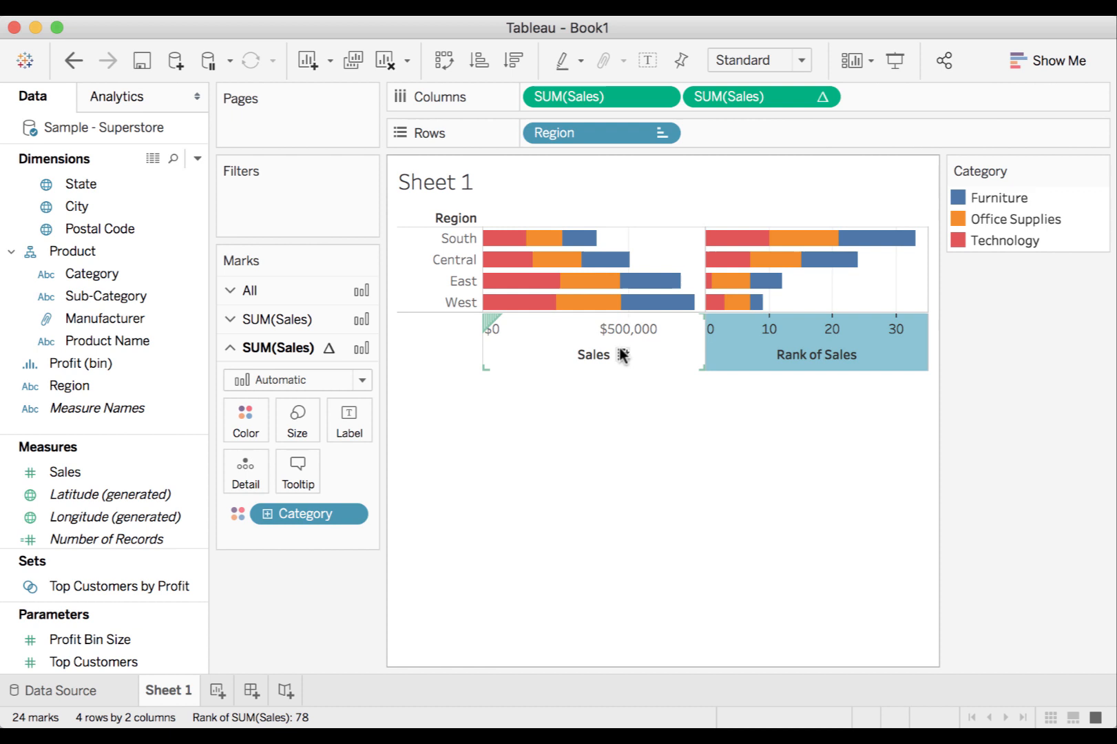
pyautogui.click(621, 355)
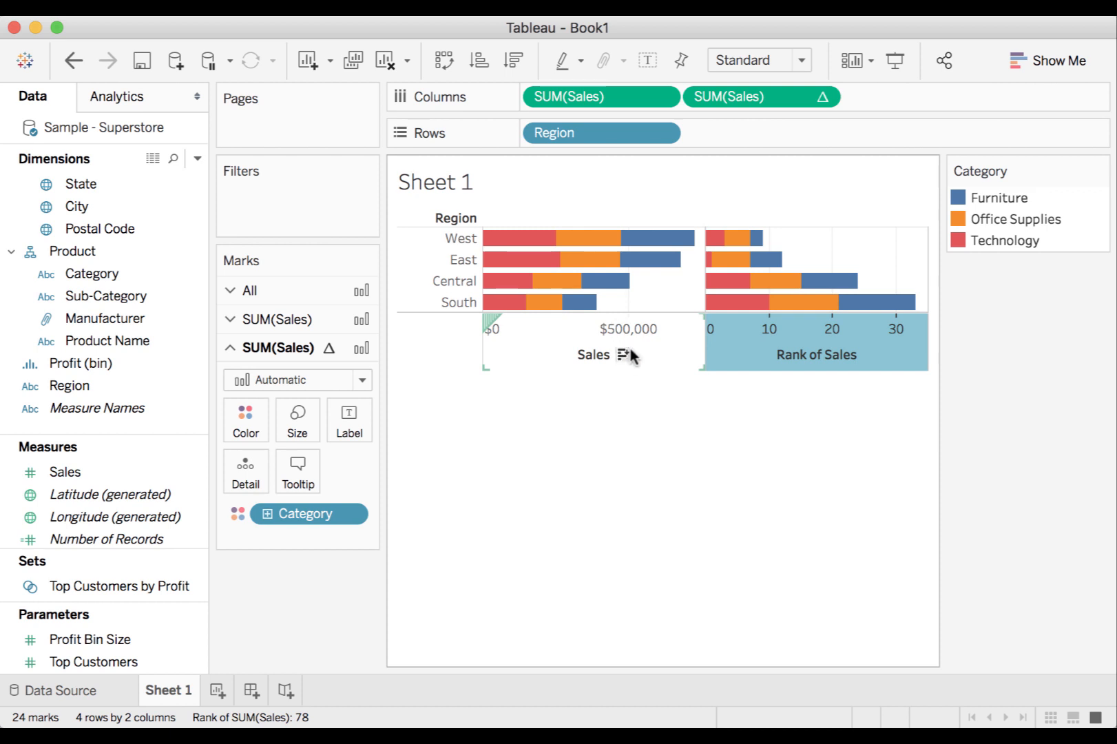
pyautogui.click(600, 132)
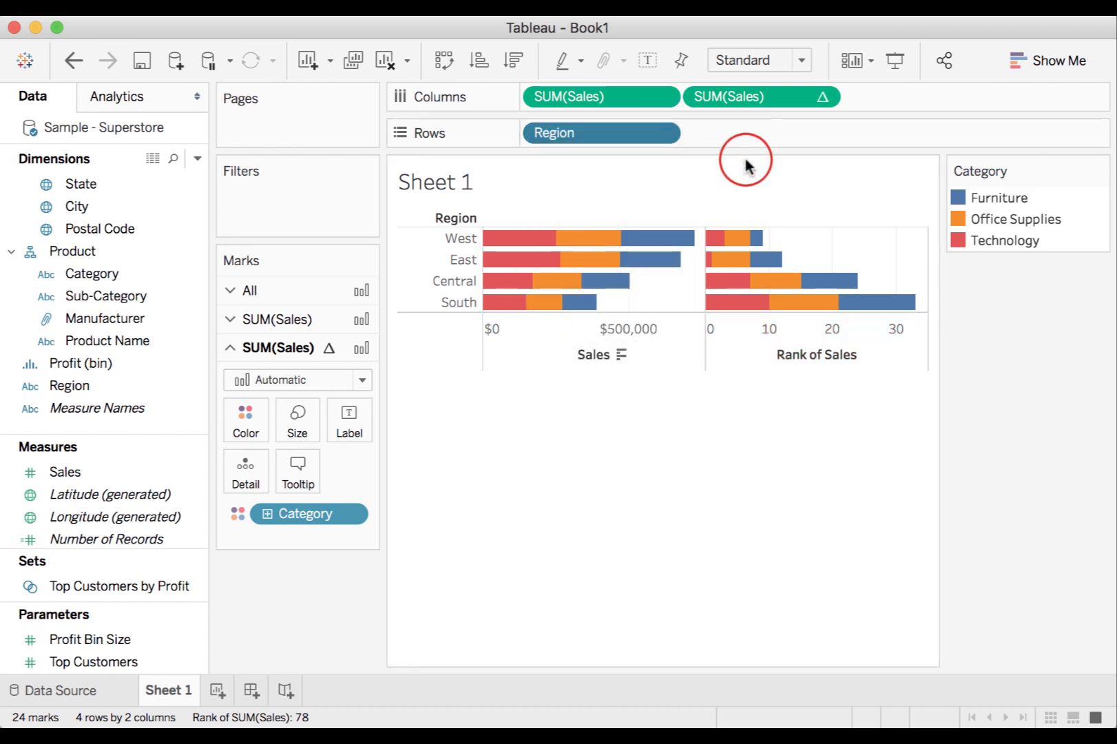
pyautogui.moveTo(656, 96)
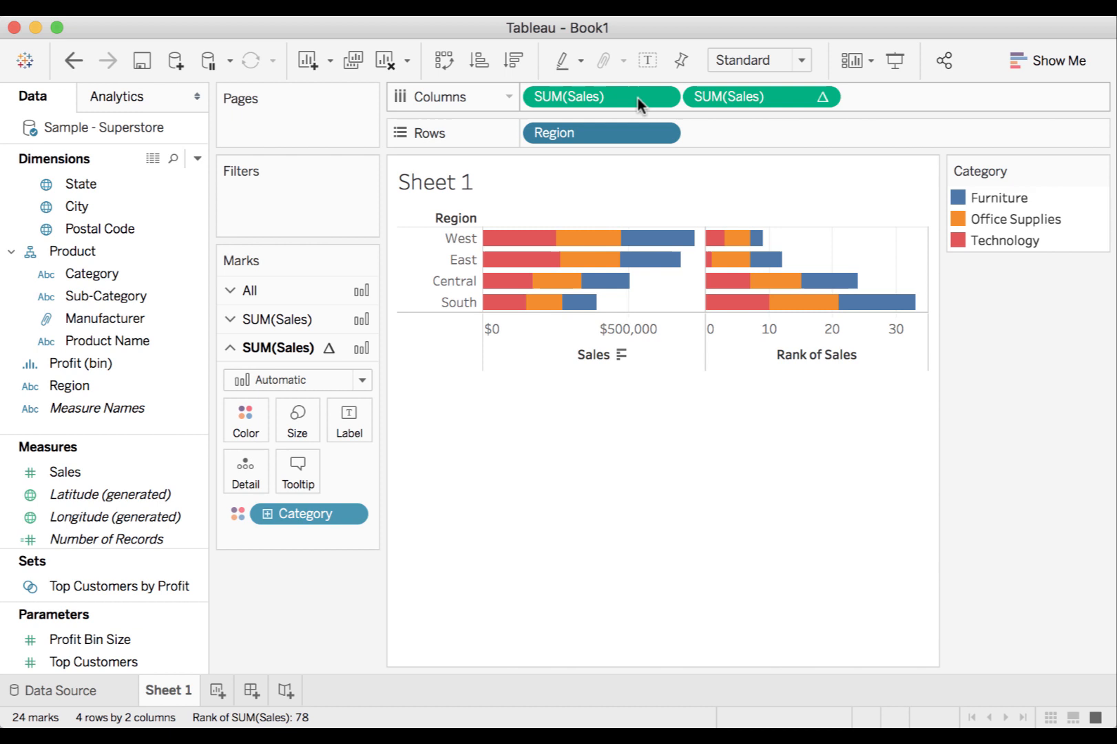
pyautogui.moveTo(648, 490)
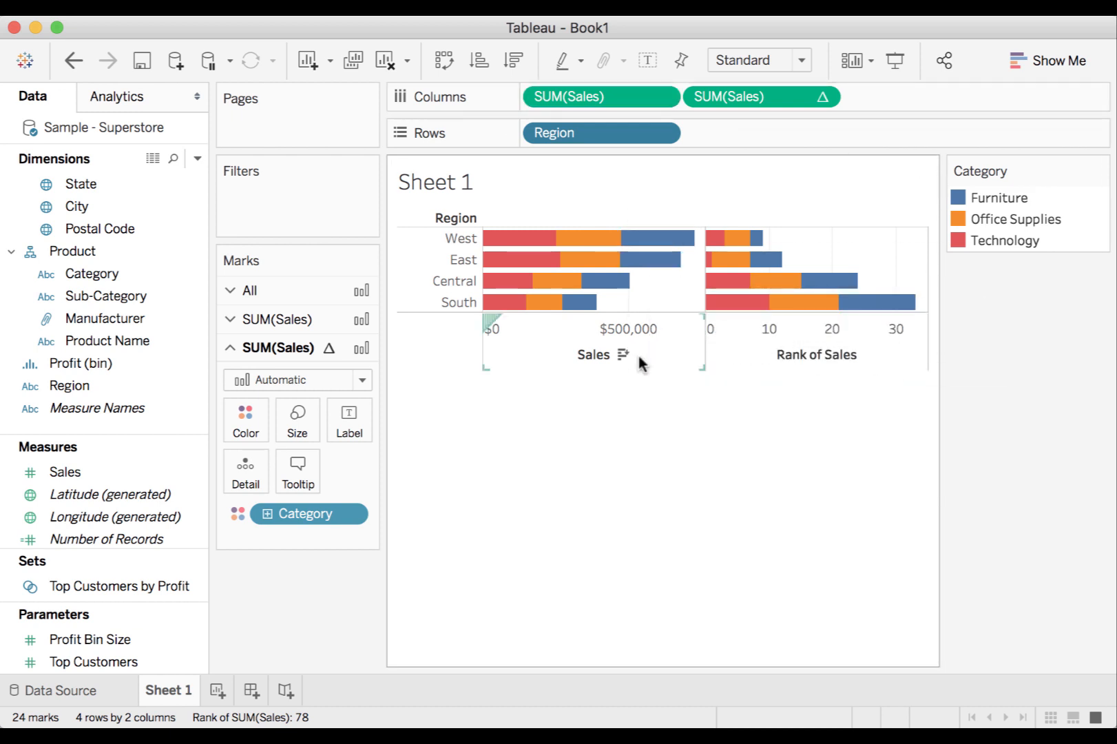
pyautogui.click(660, 134)
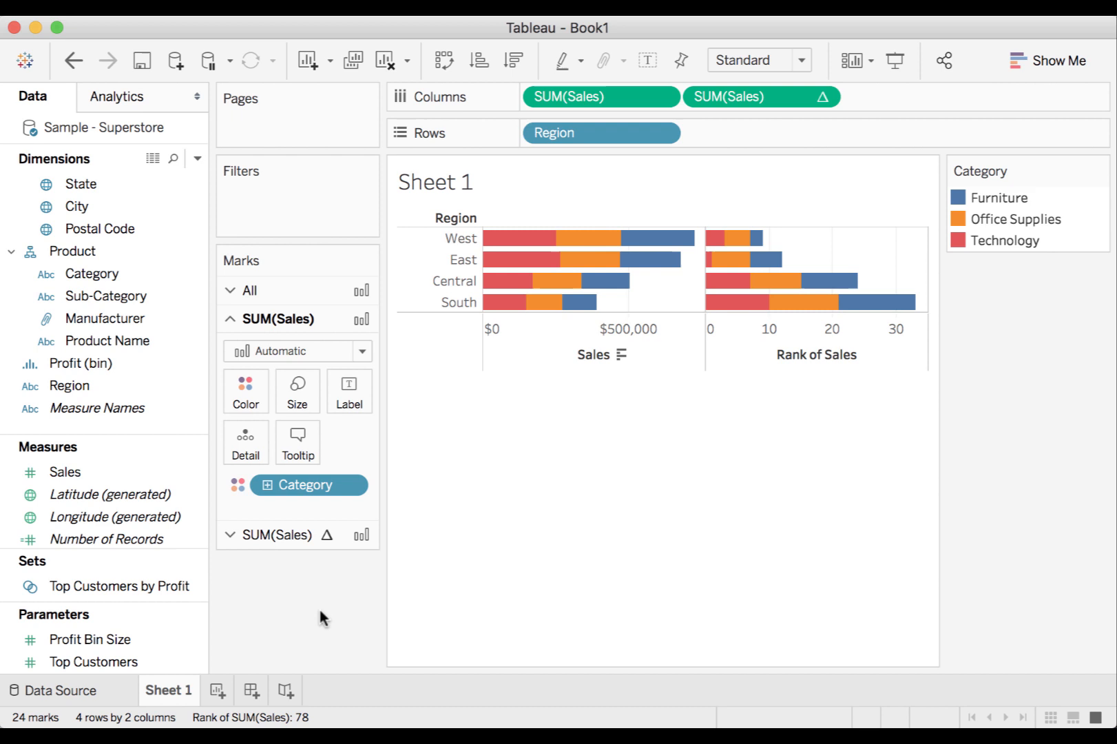
pyautogui.moveTo(279, 615)
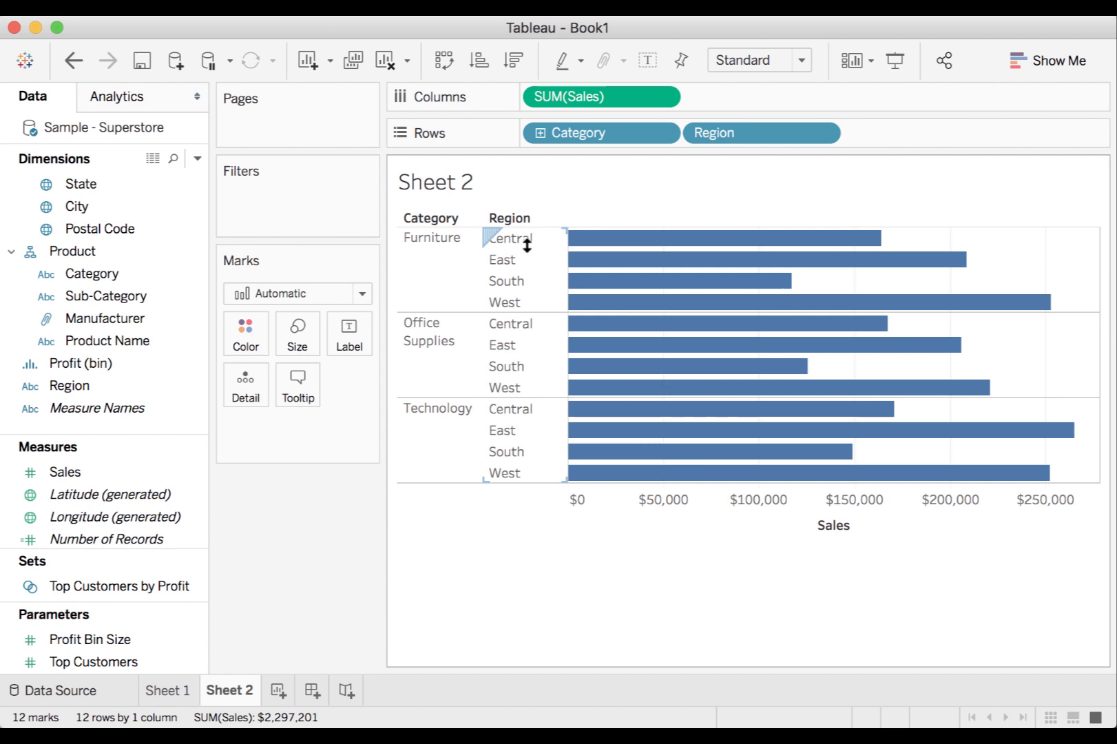
# Select the Region headers on Sheet 2 ready to sort by sales.
pyautogui.click(542, 132)
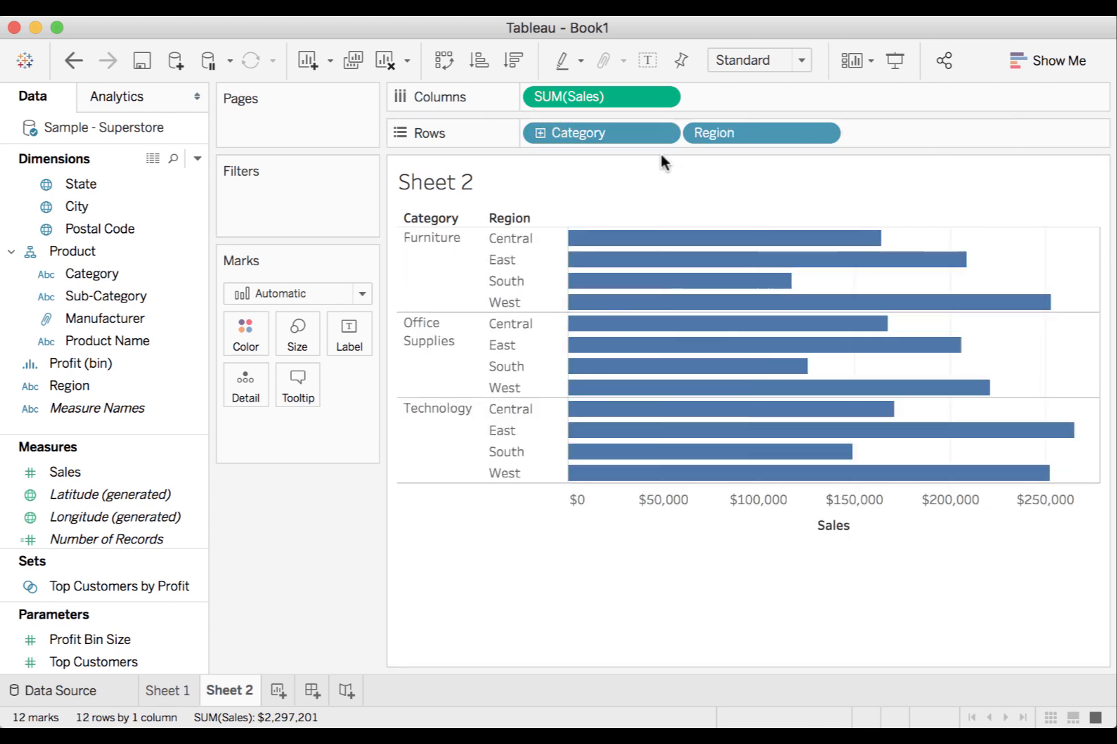
pyautogui.moveTo(836, 219)
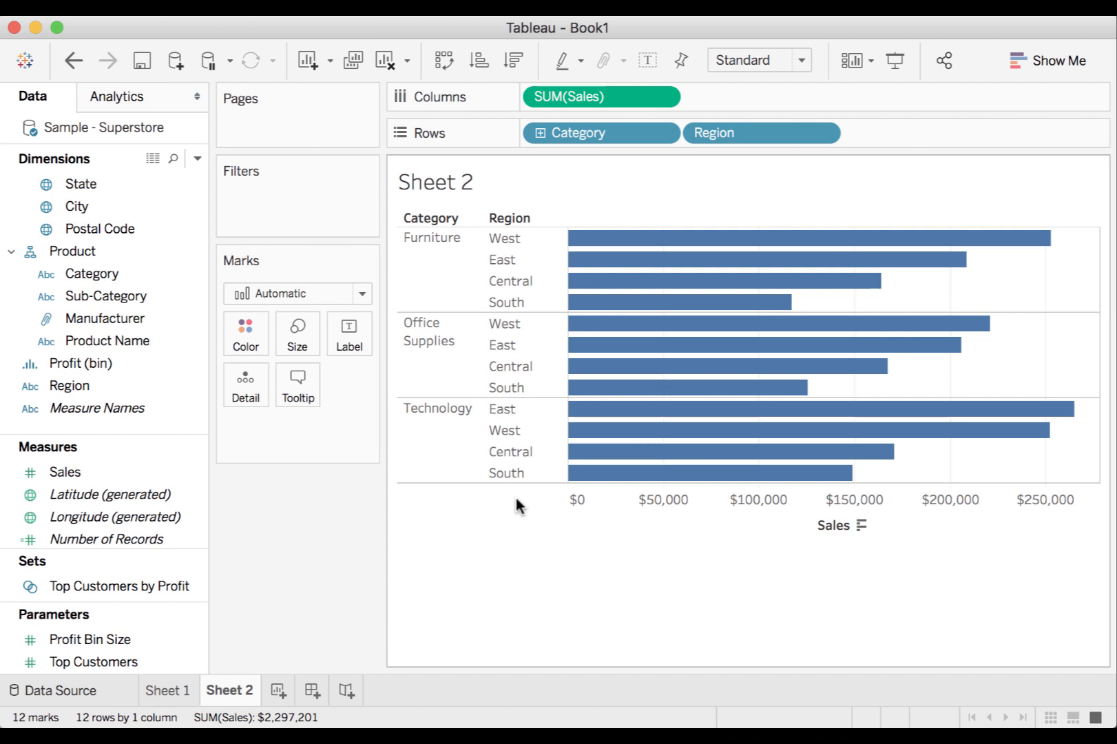
# Confirm Region is nested-sorted by SUM(Sales) within each sub-category and close the dialog.
pyautogui.click(822, 132)
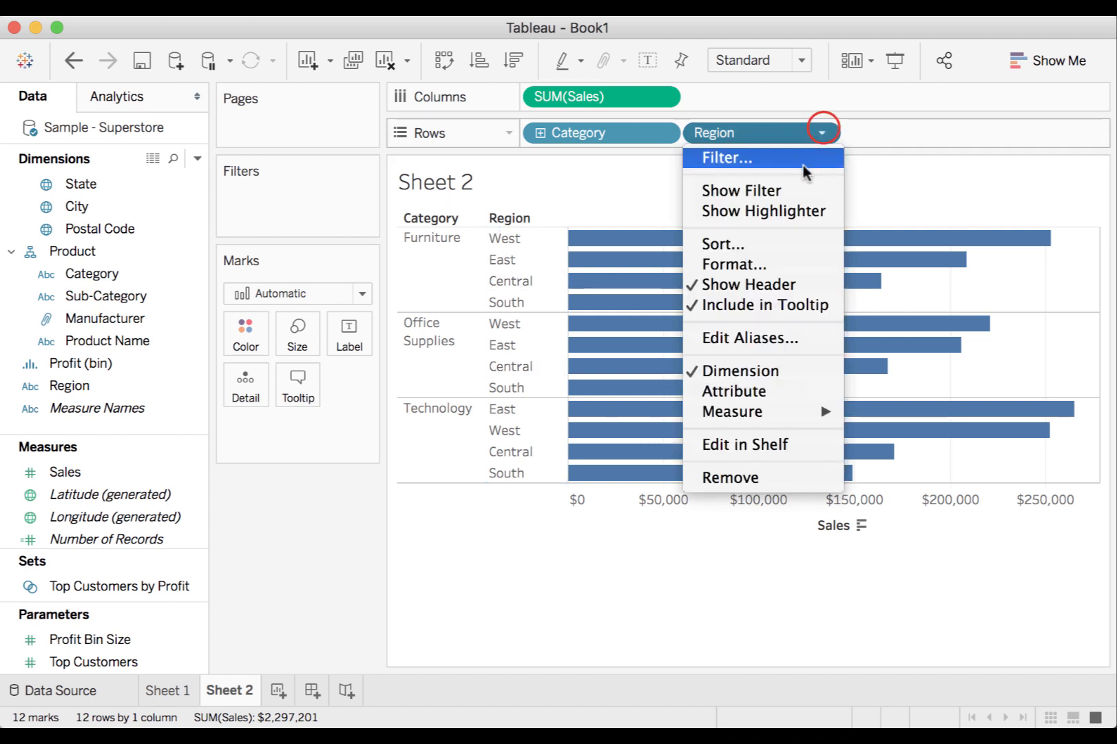
pyautogui.click(721, 243)
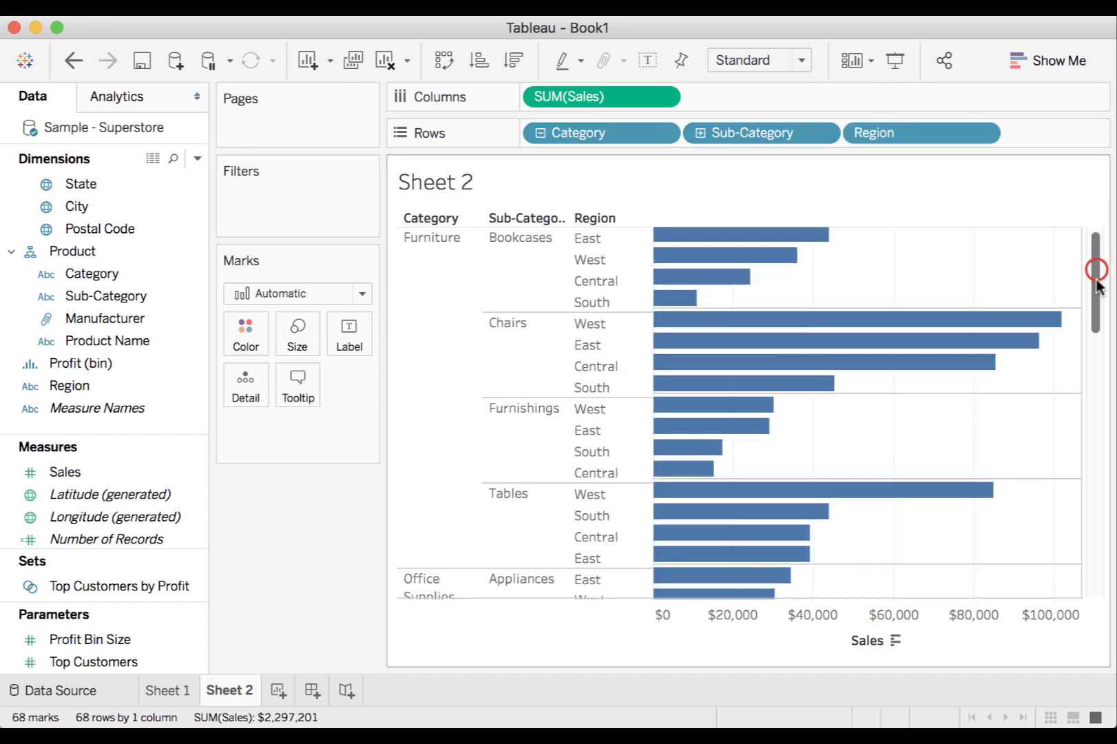
pyautogui.scroll(-3)
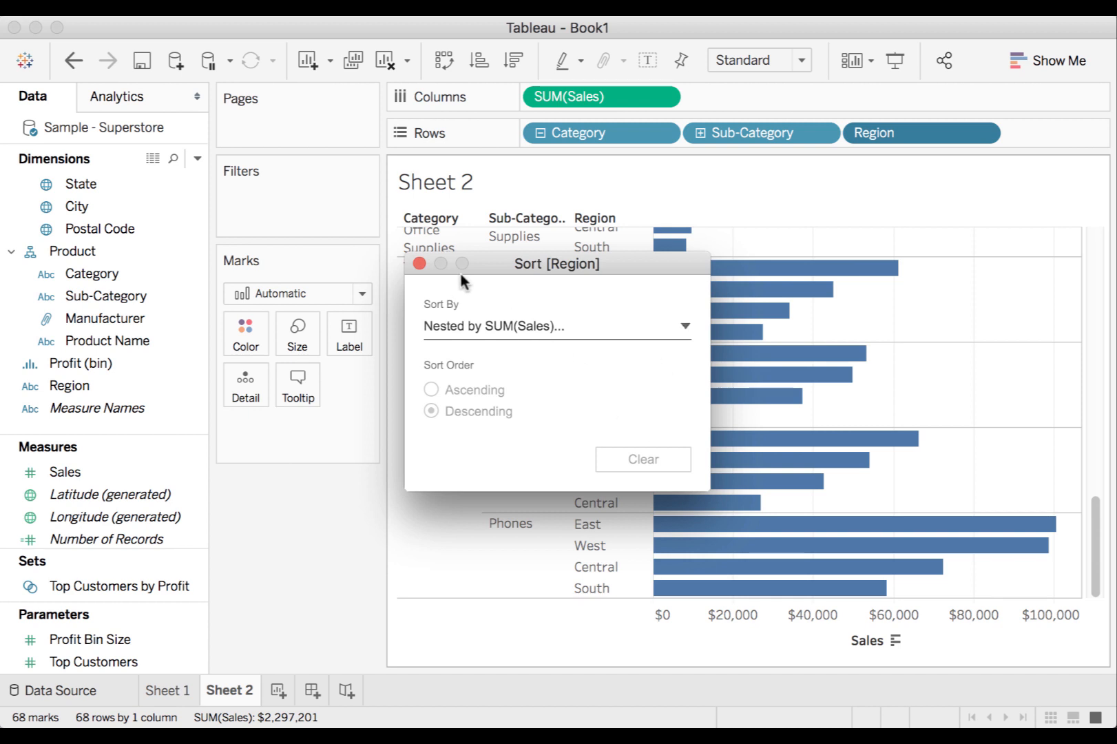
pyautogui.click(420, 263)
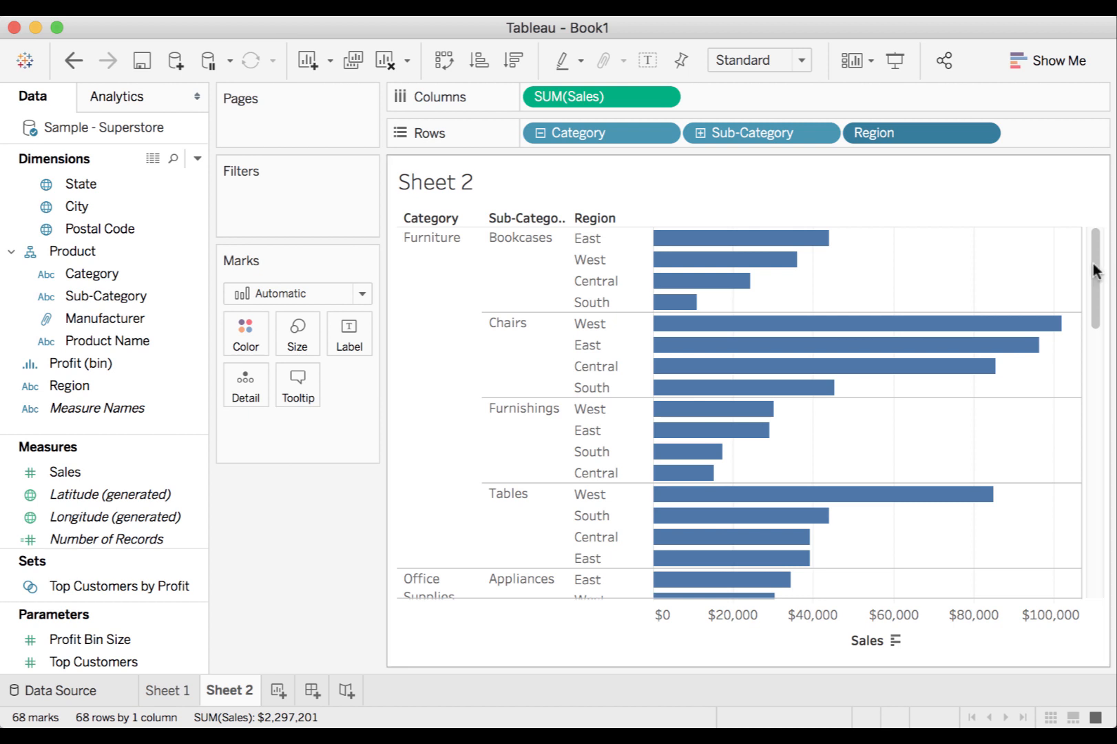
pyautogui.moveTo(715, 210)
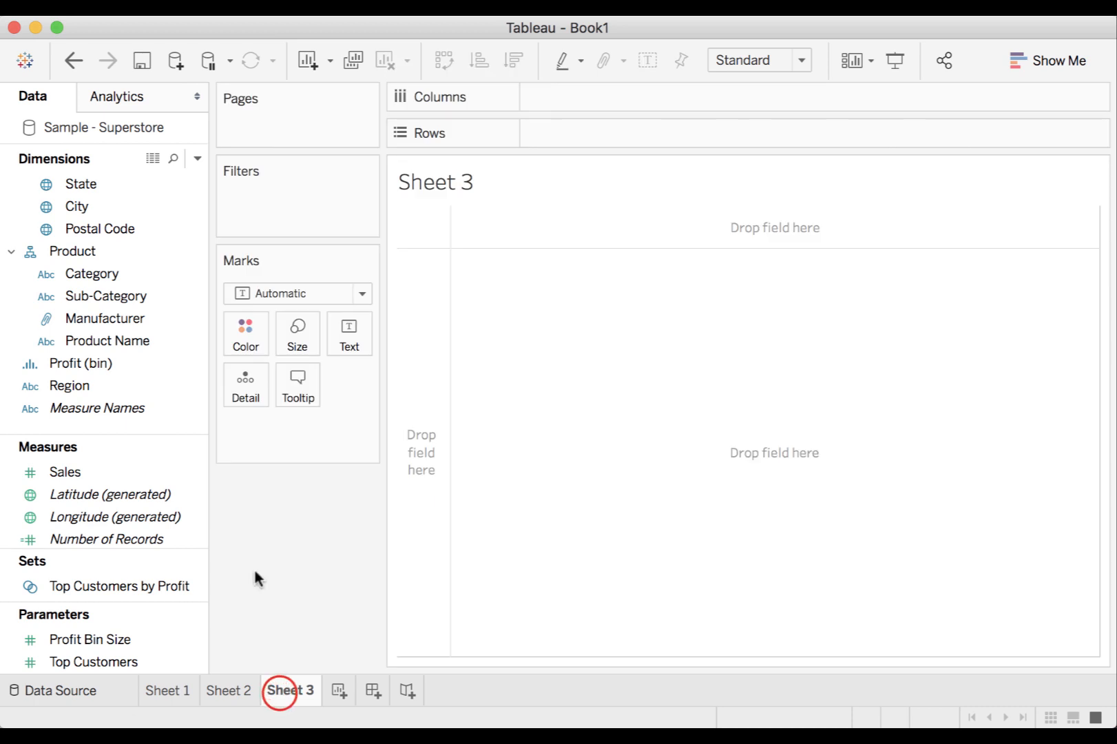
# Chart sales by Category and Region on Sheet 3 and convert SUM(Sales) to Rank of Sales.
pyautogui.moveTo(92, 274); pyautogui.dragTo(601, 132)
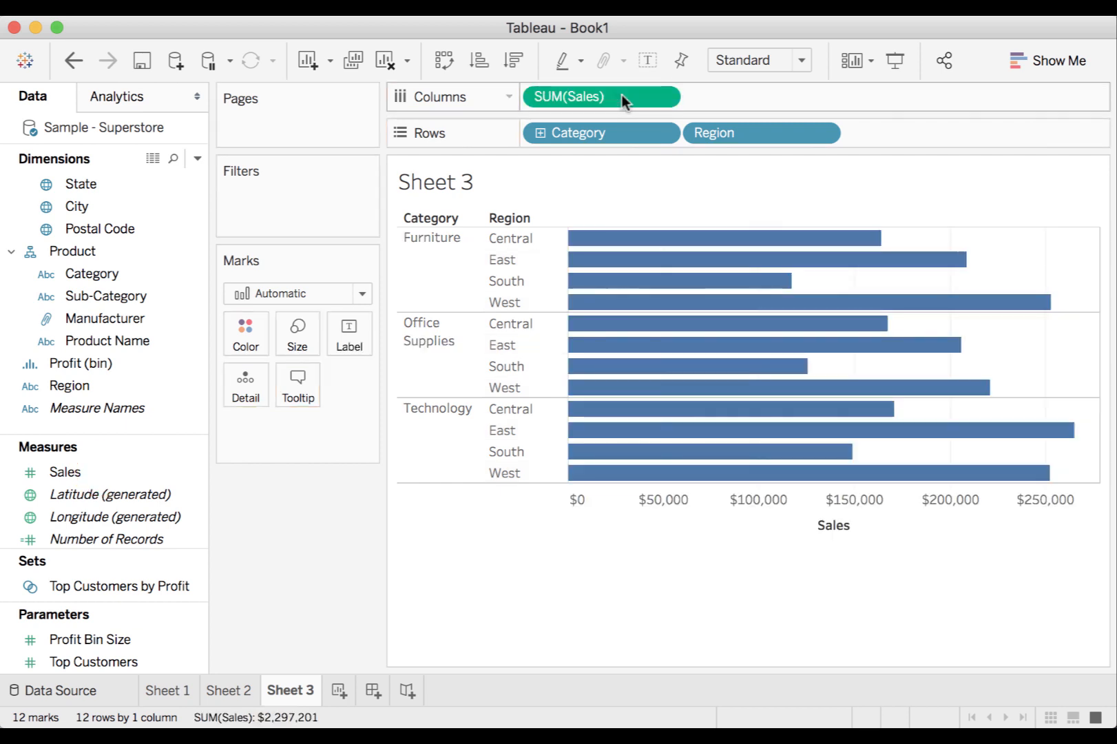
pyautogui.moveTo(734, 132)
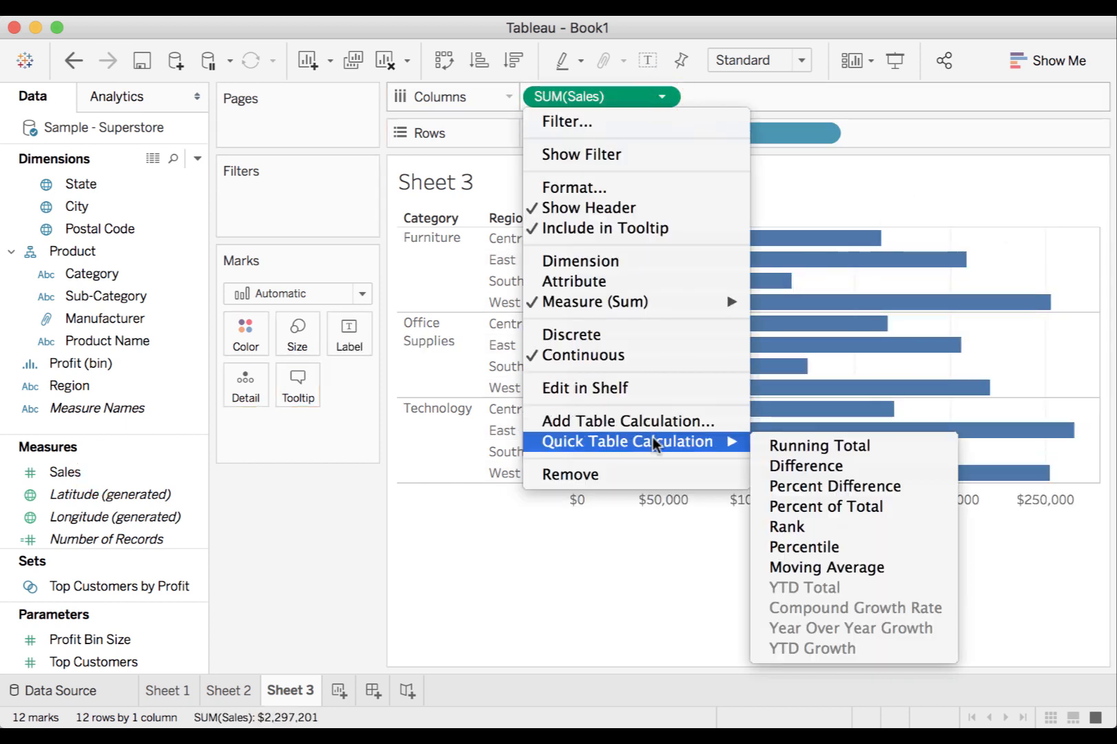
pyautogui.click(786, 526)
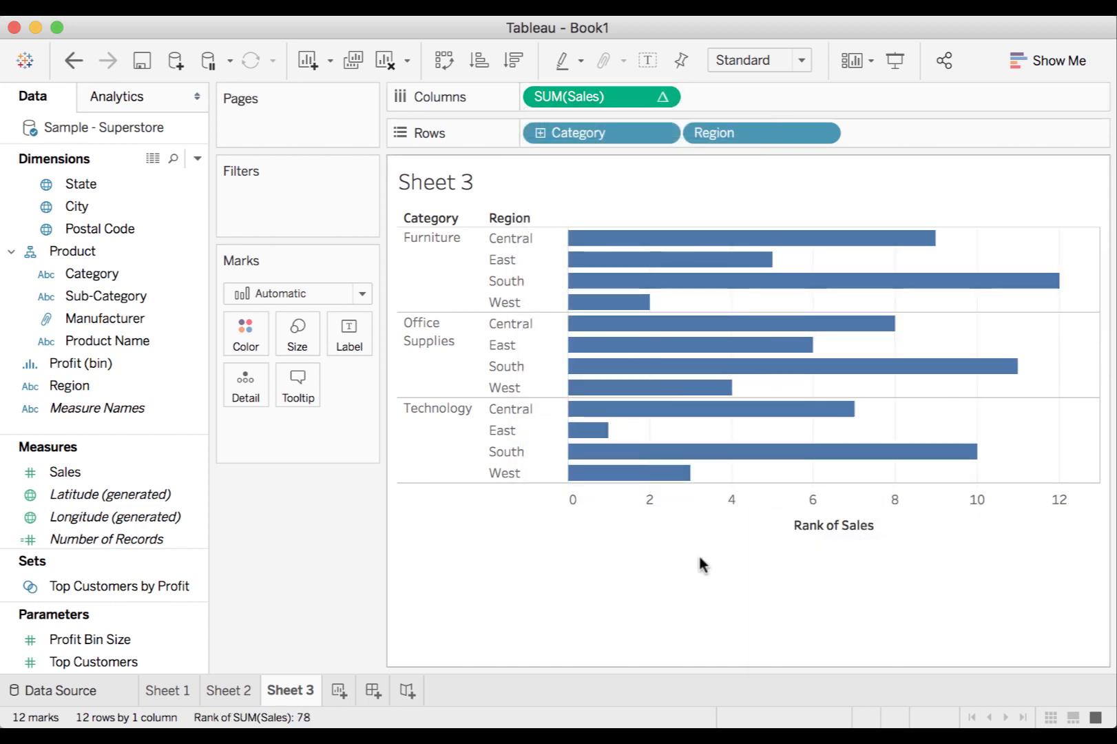
pyautogui.click(661, 96)
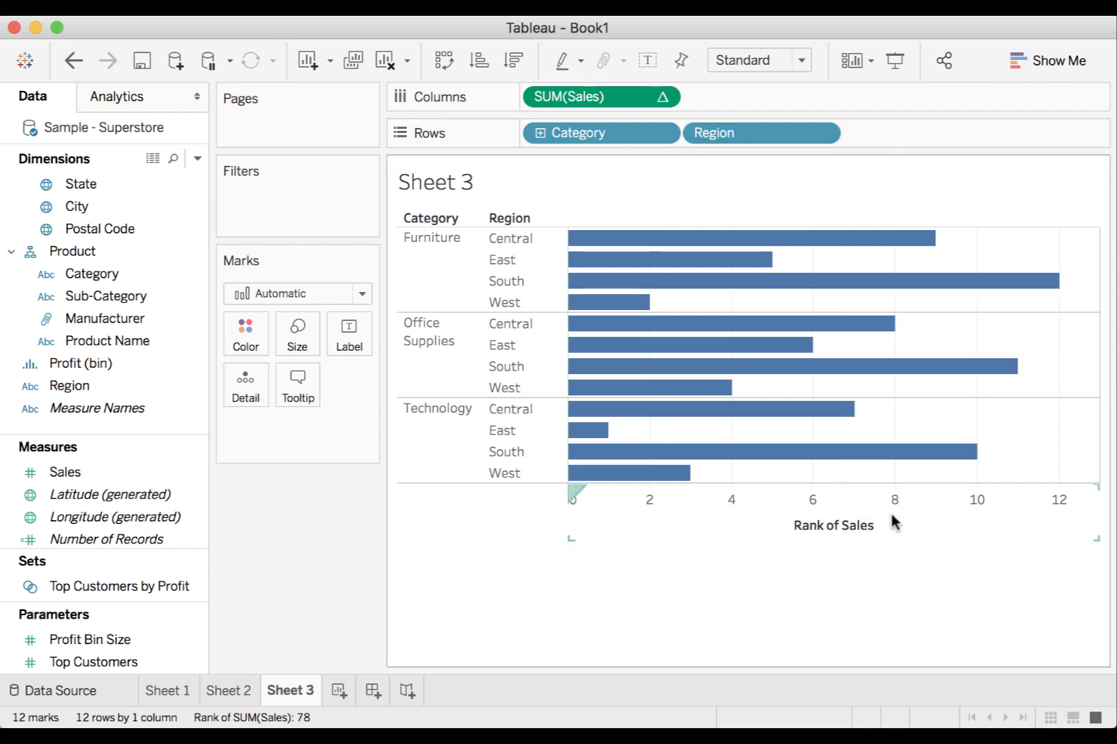
# Sort regions by Rank of Sales, highest first, and review the Region field options unchanged.
pyautogui.click(833, 511)
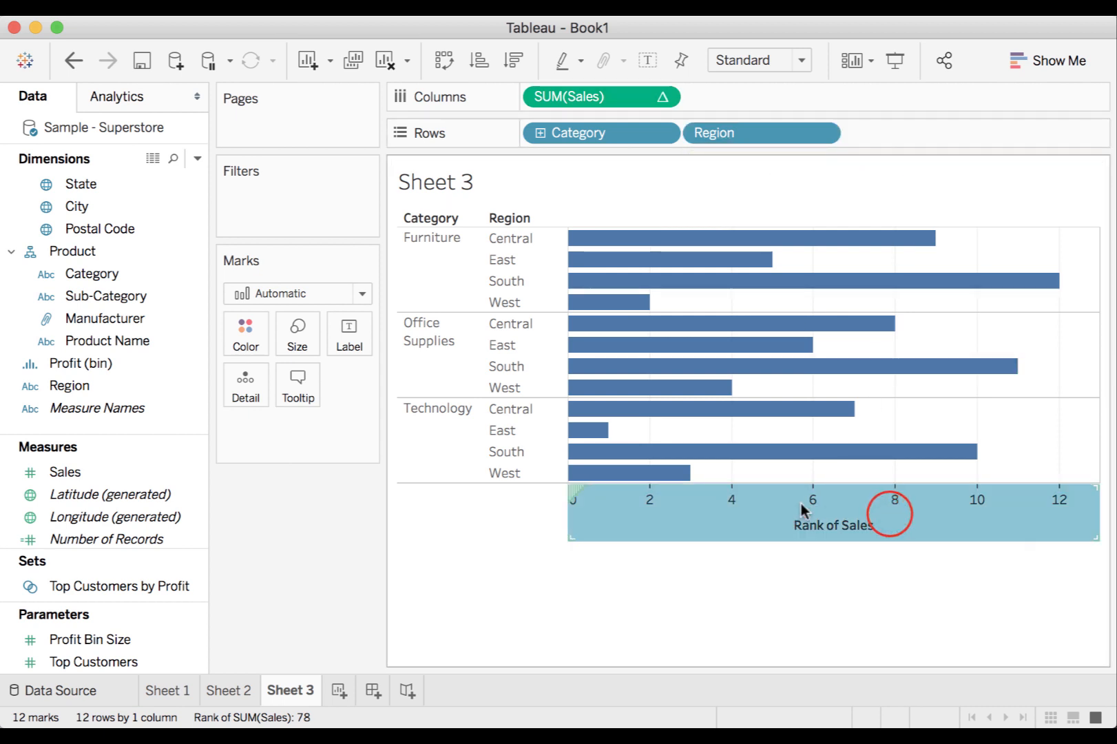
pyautogui.click(897, 515)
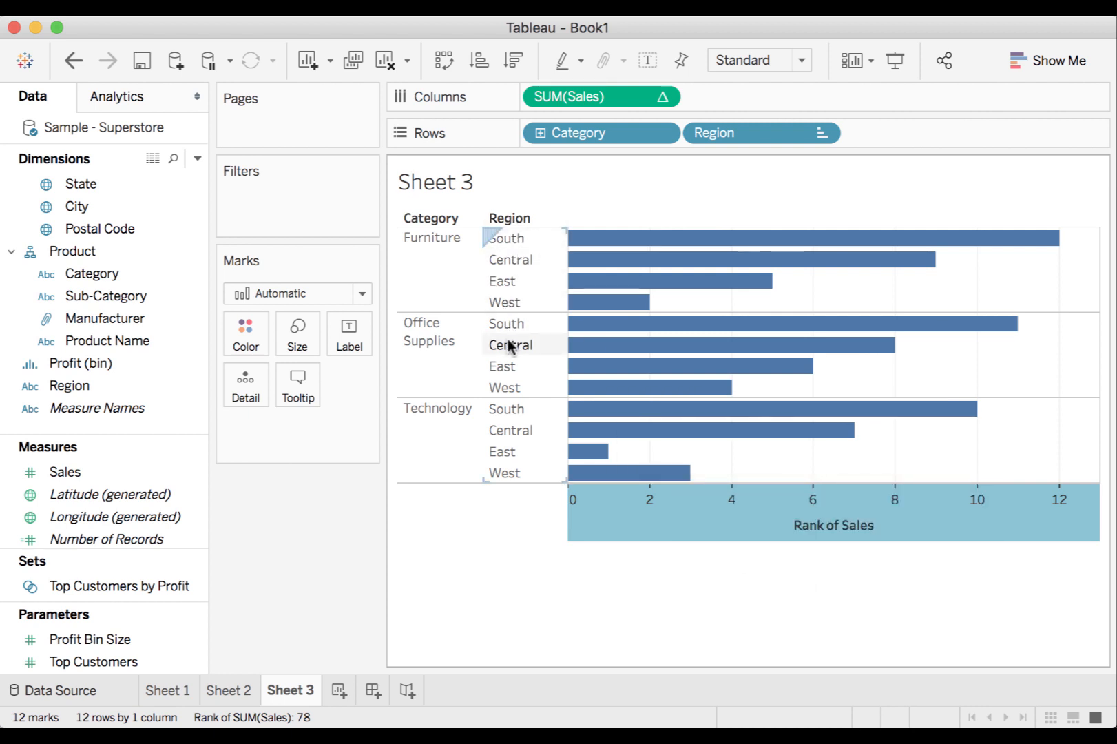
pyautogui.moveTo(504, 525)
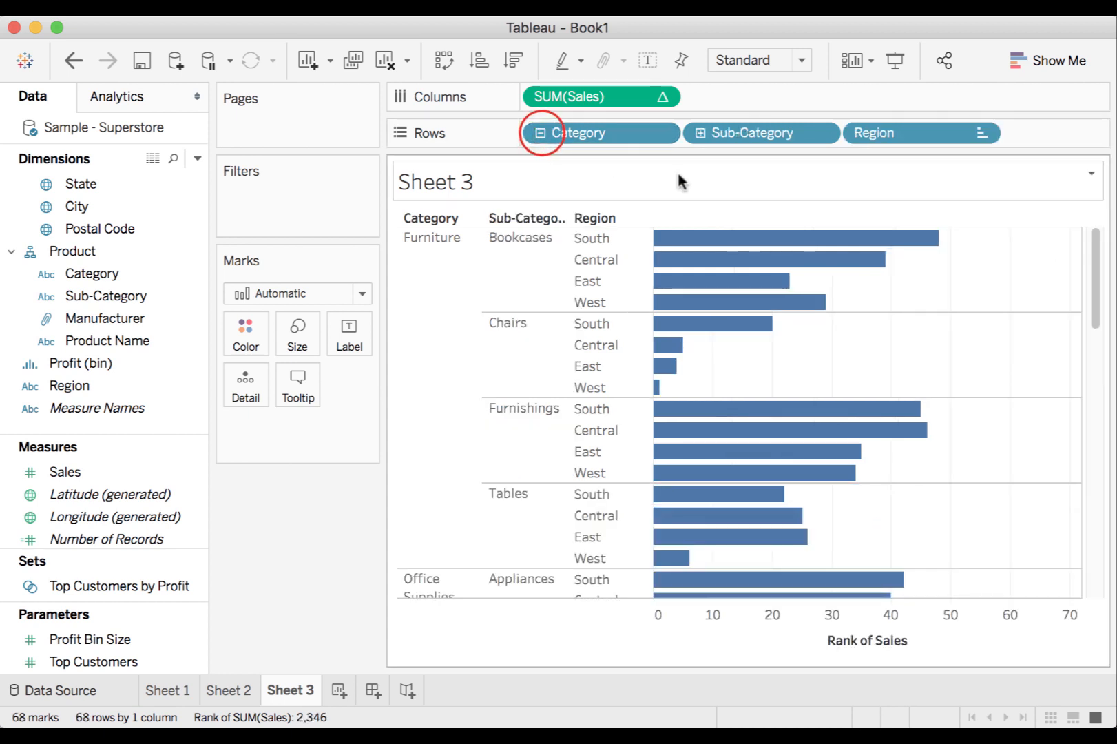
pyautogui.click(986, 132)
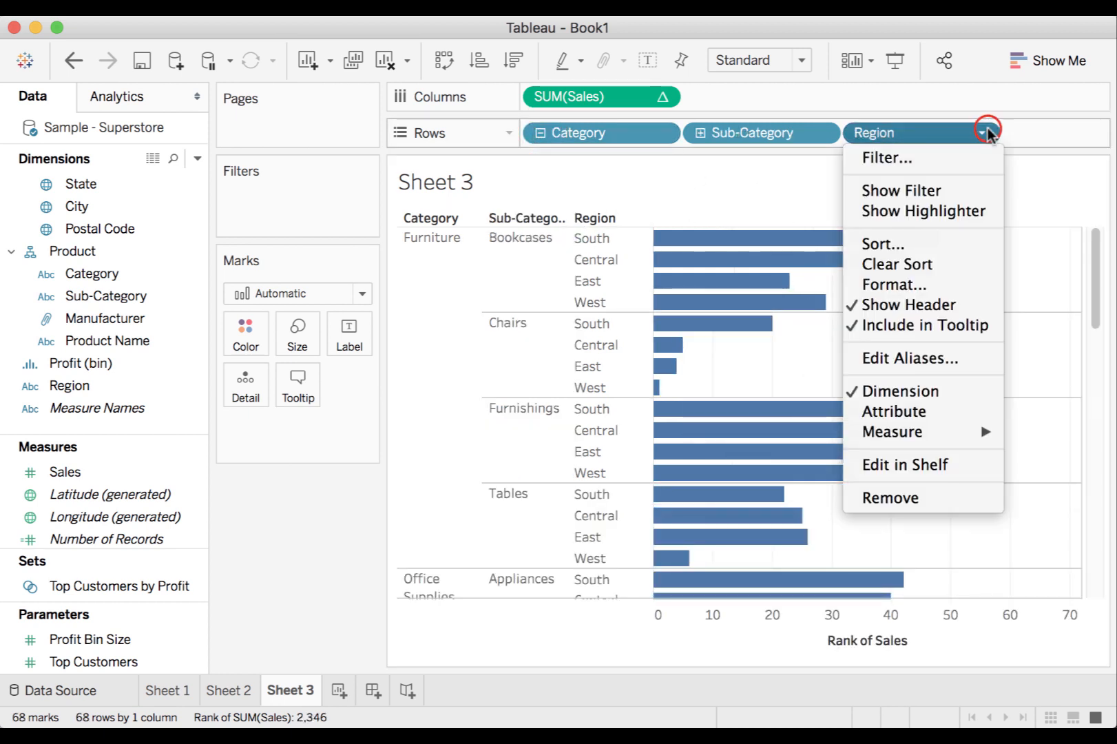
pyautogui.click(882, 244)
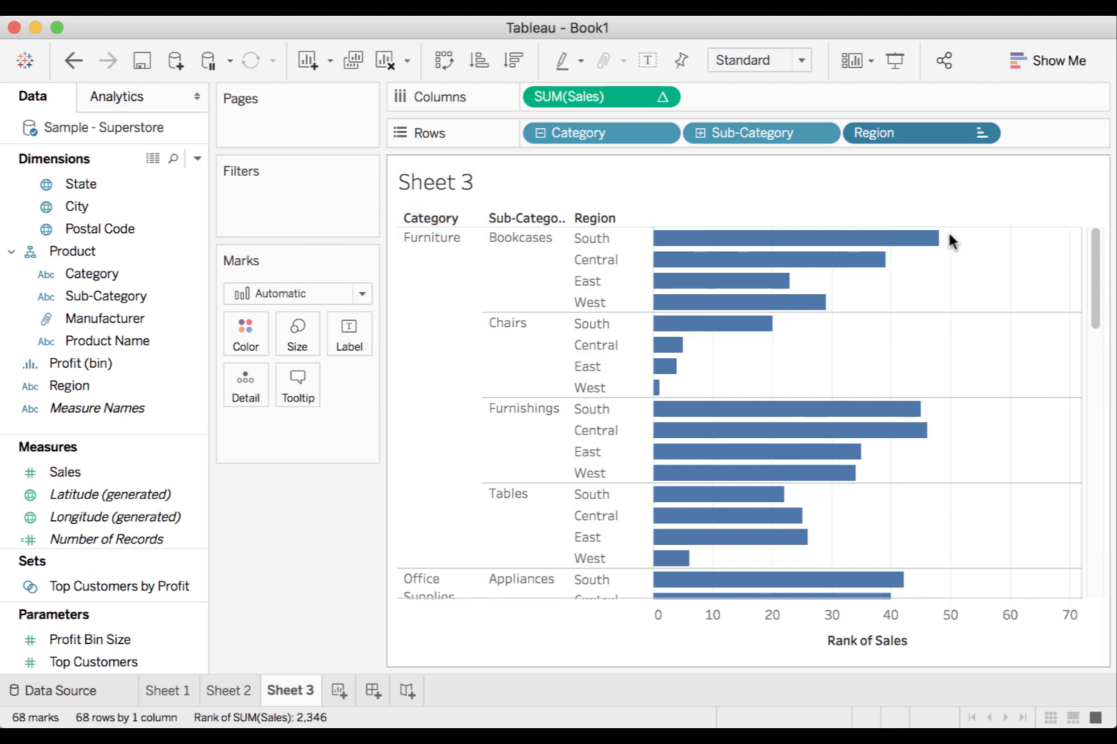
pyautogui.moveTo(741, 301)
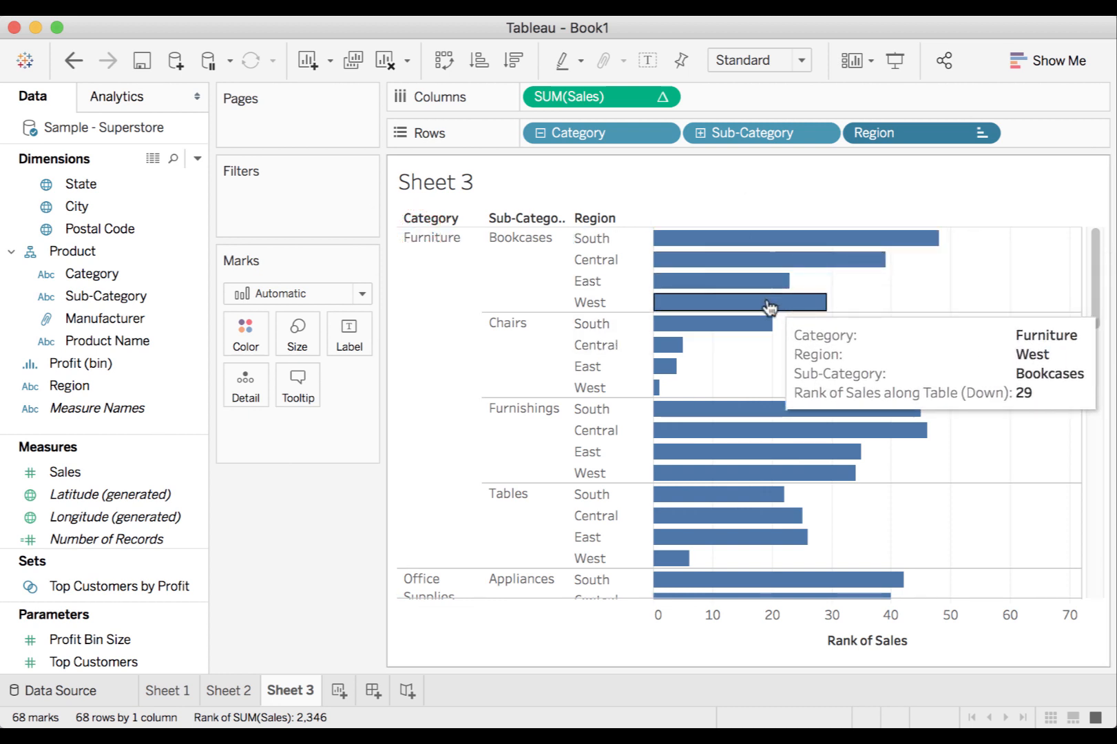
pyautogui.moveTo(1019, 471)
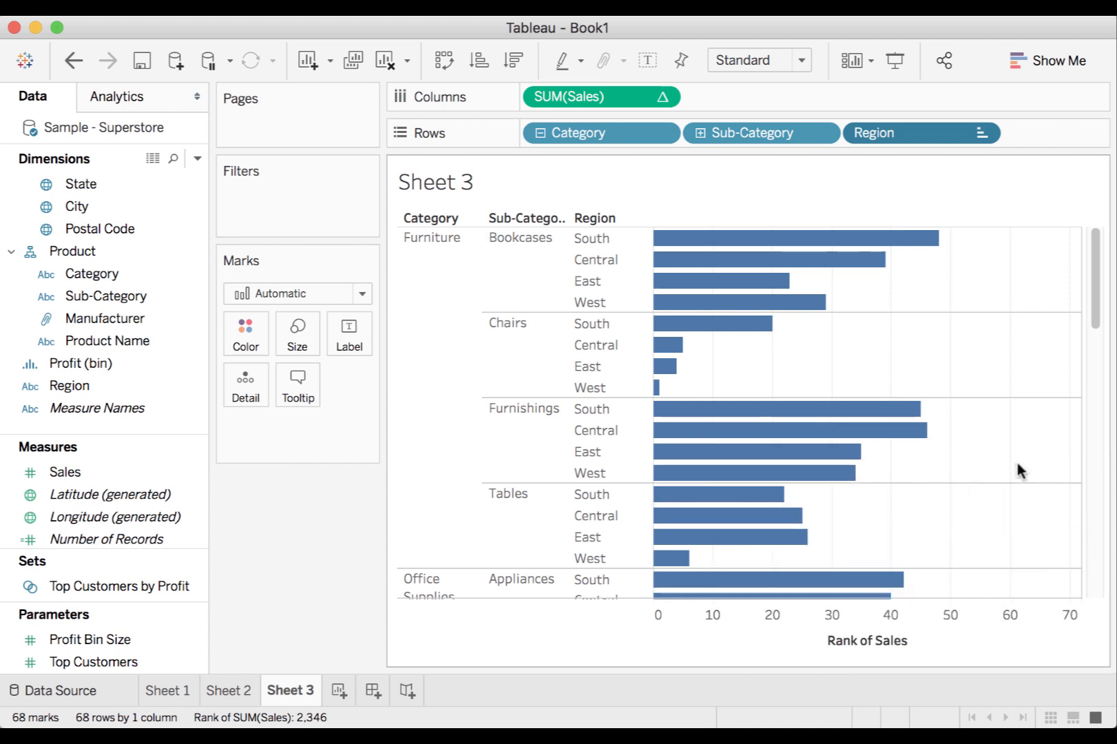
# Return to Sheet 2 with the sub-category region bars sorted by sales.
pyautogui.scroll(-3)
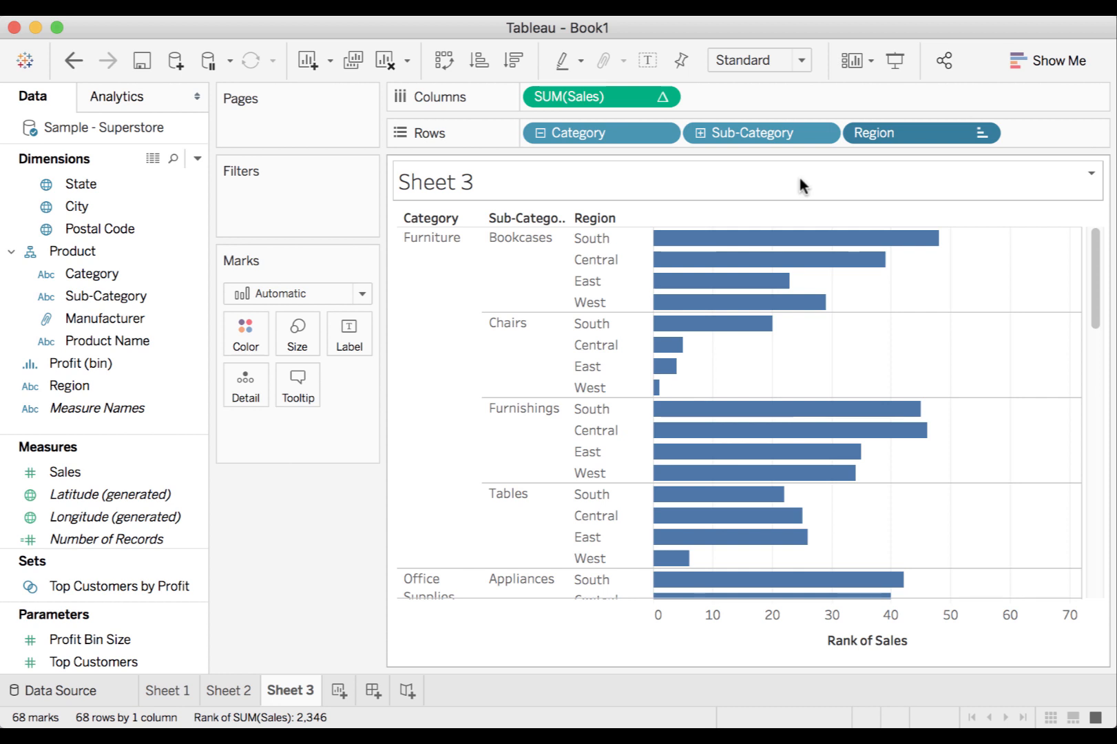
pyautogui.moveTo(781, 216)
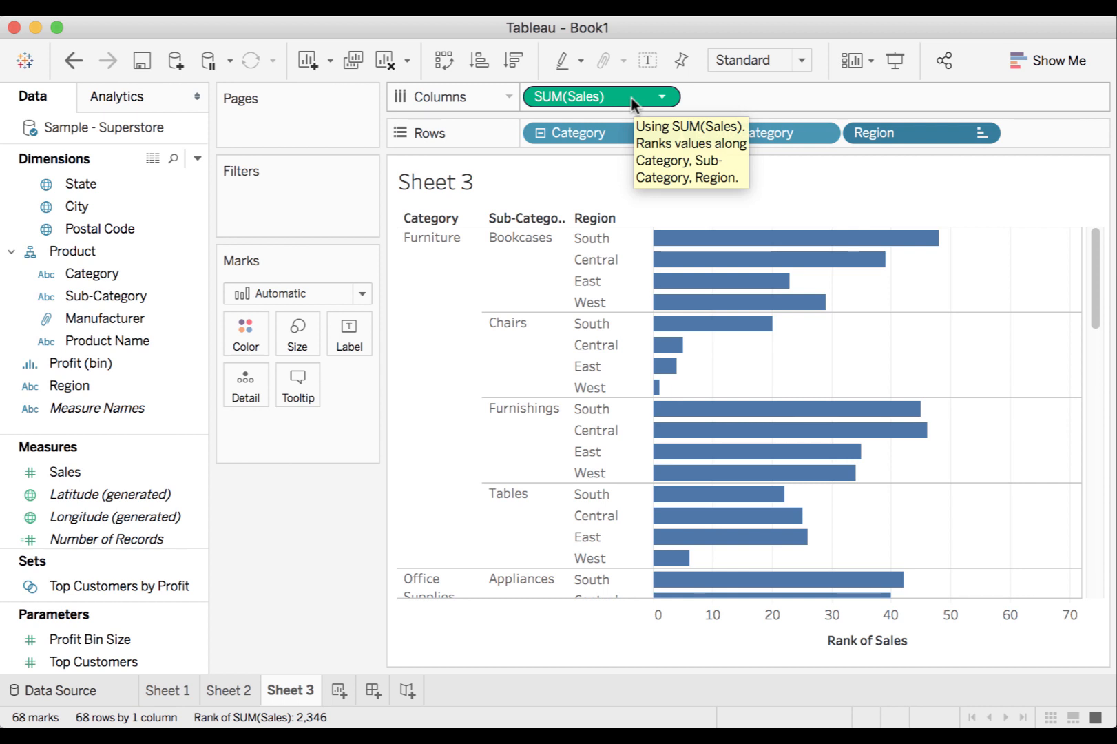
pyautogui.moveTo(630, 208)
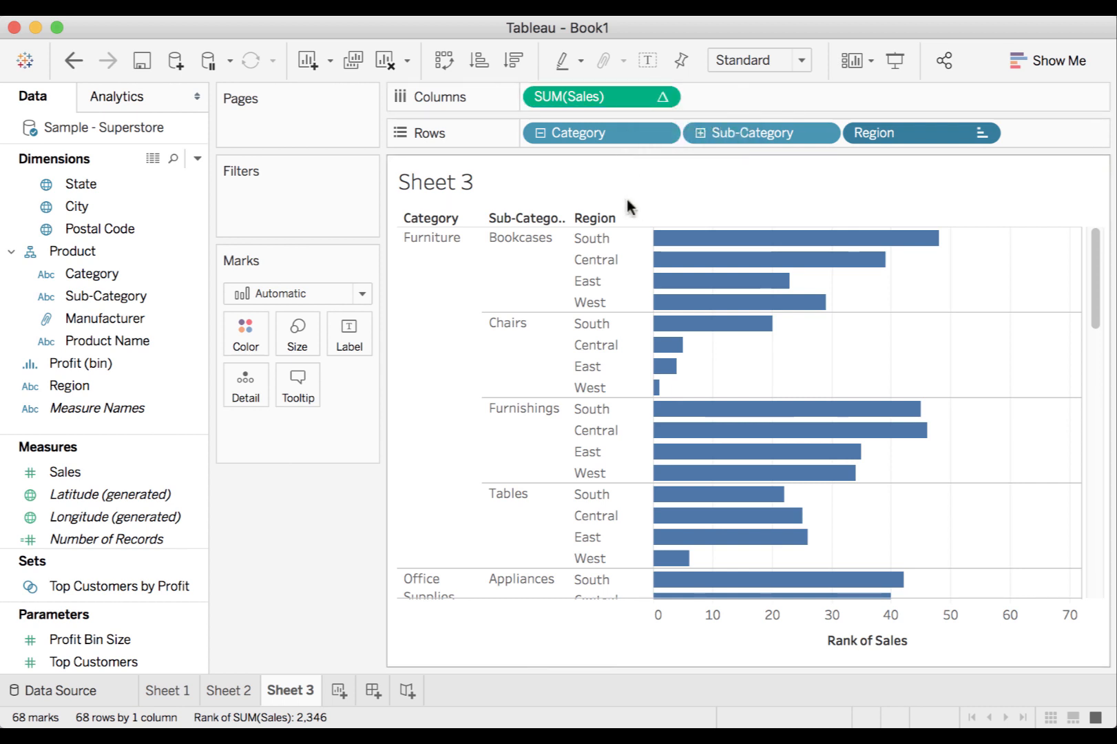
pyautogui.moveTo(314, 561)
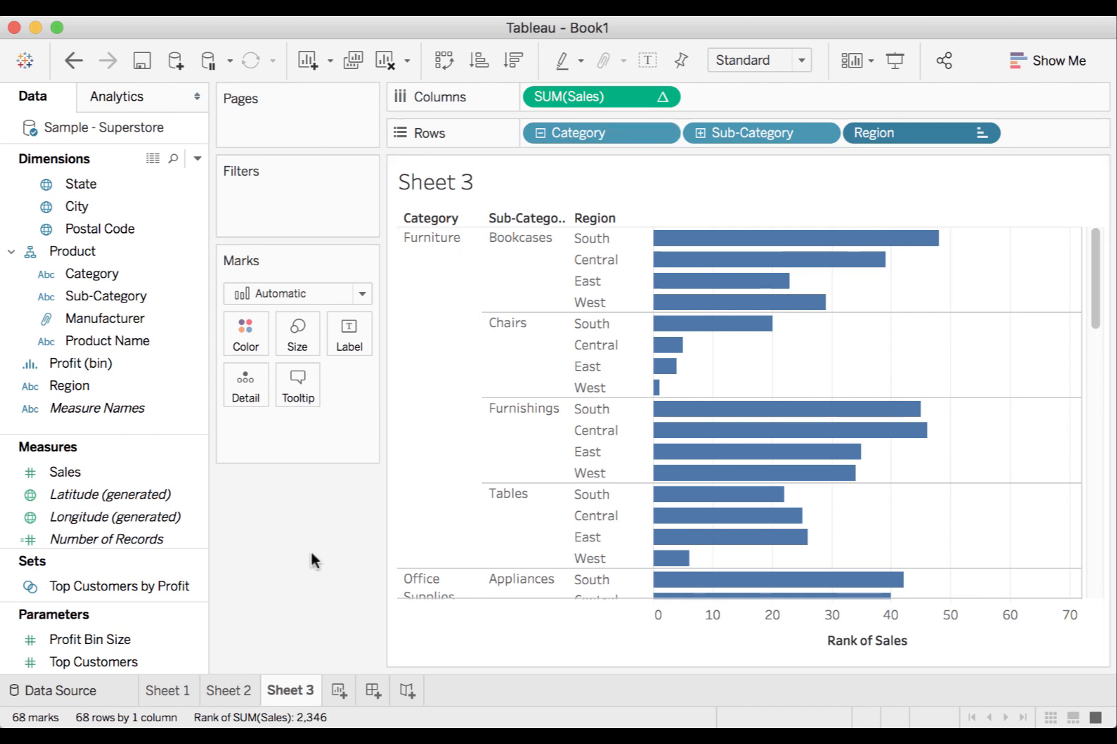
pyautogui.click(229, 689)
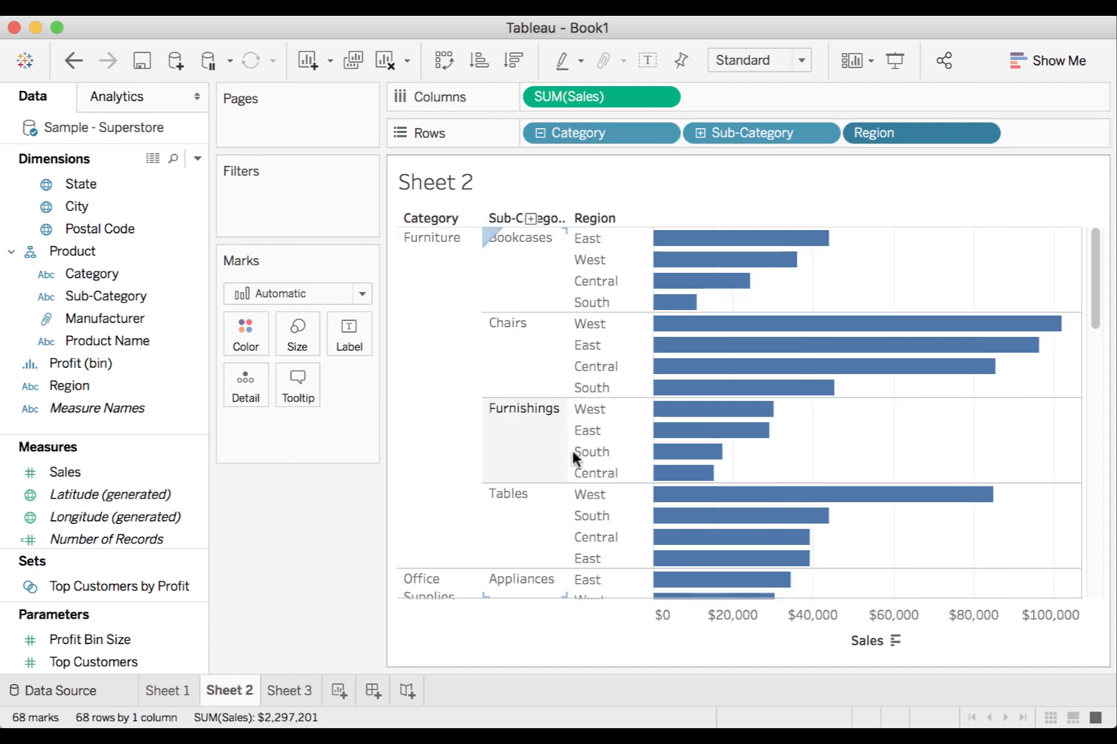